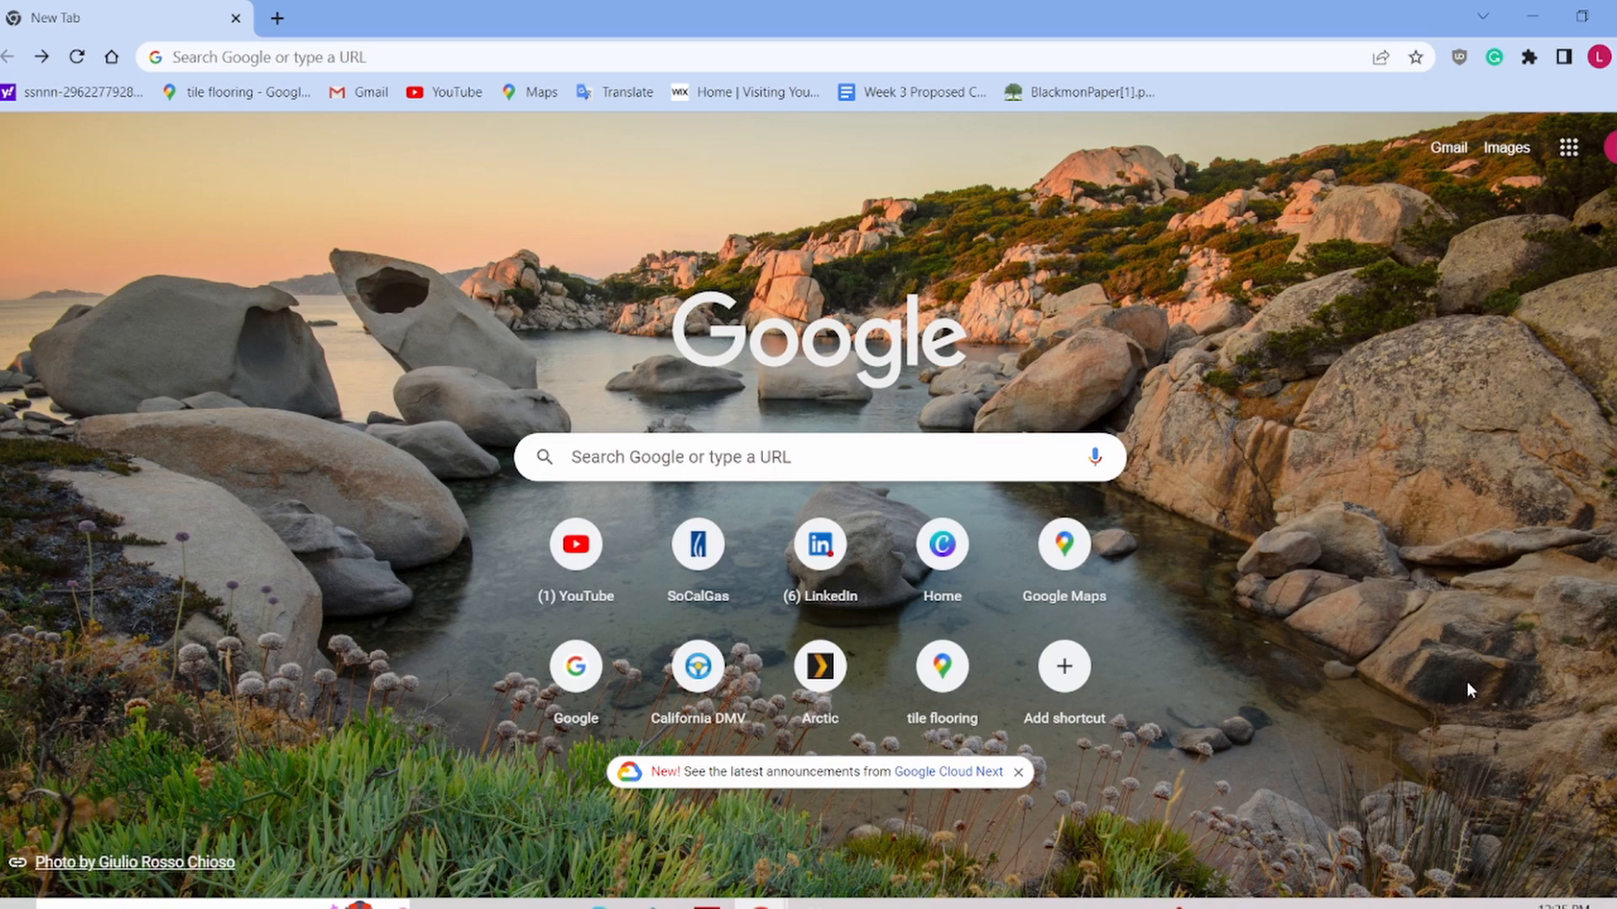
mouse_move(896, 118)
type("canva.com")
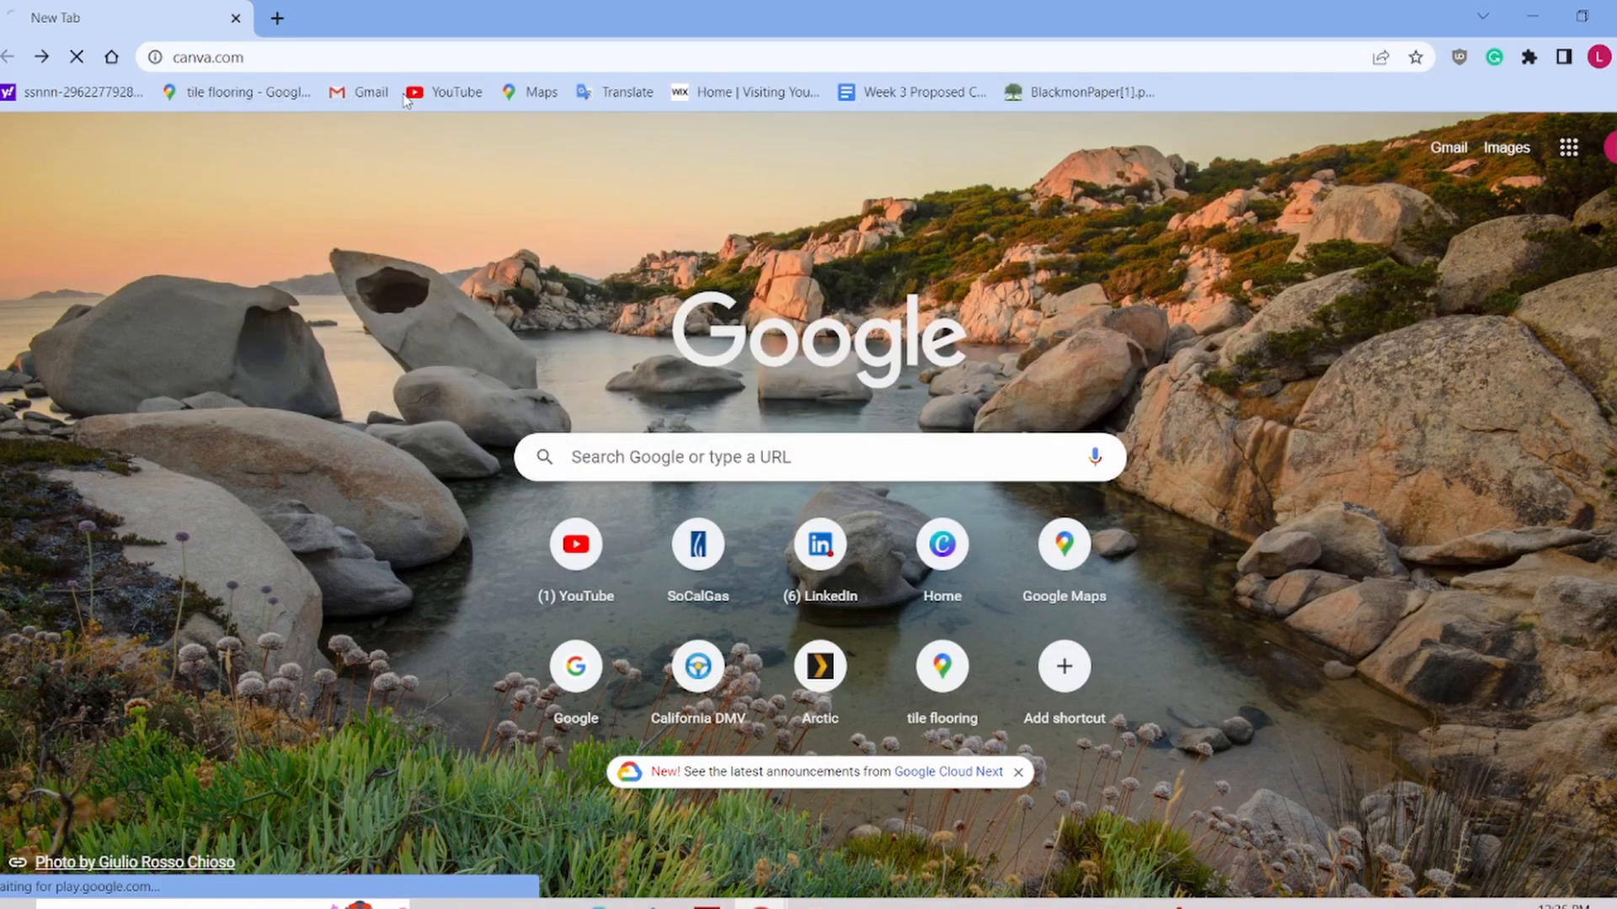
Step: Load canva.com in the new Chrome tab
left_click(206, 56)
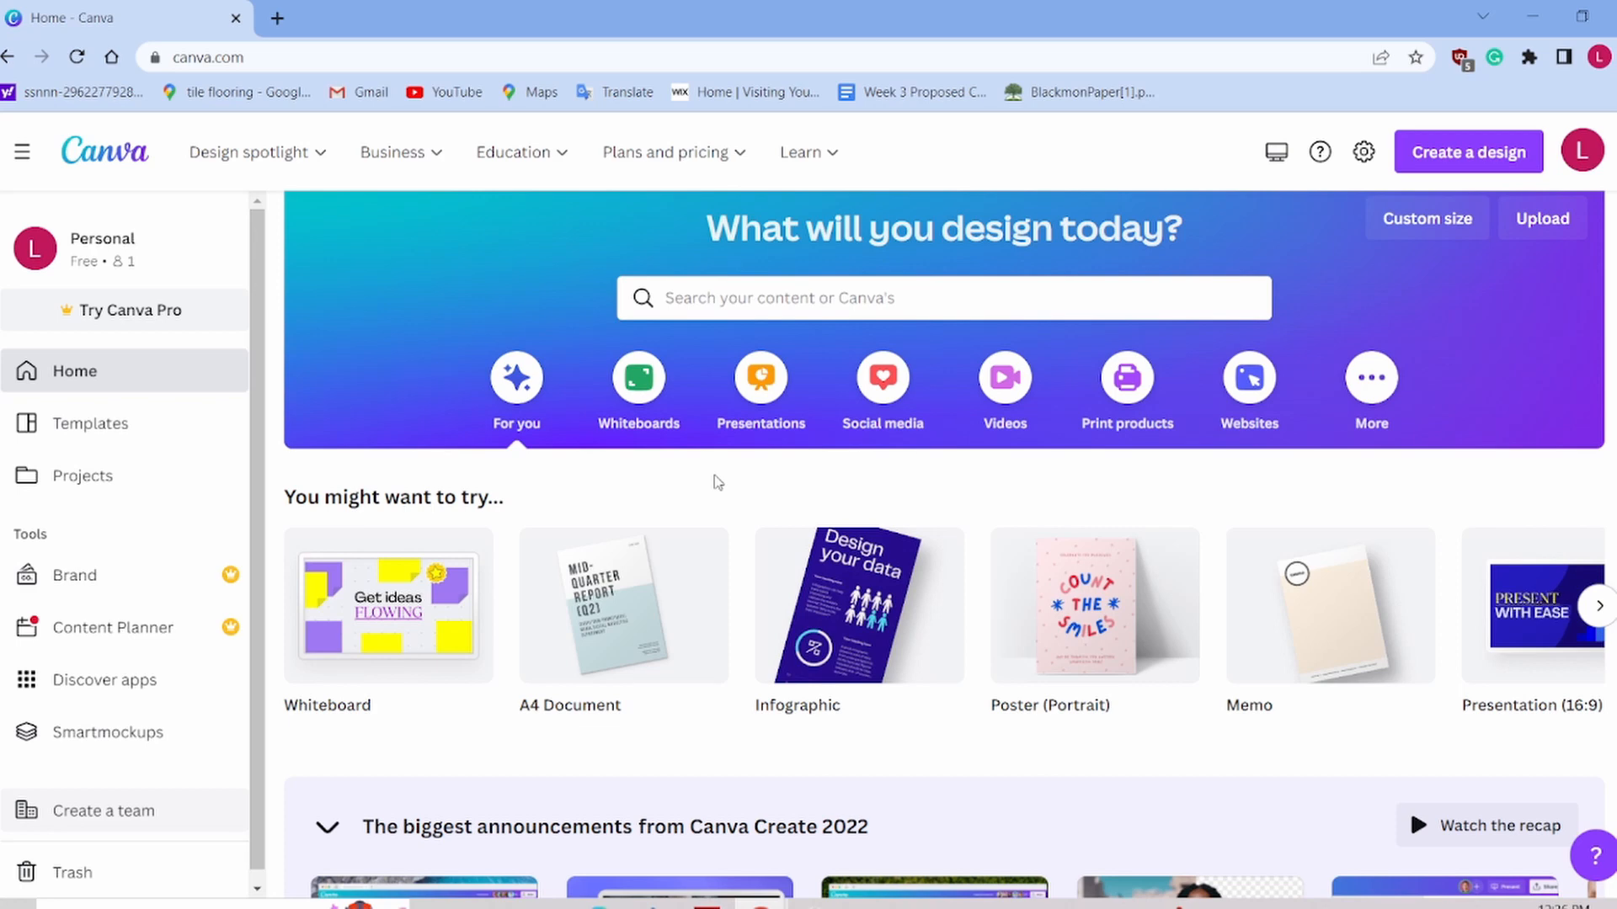
mouse_move(772, 528)
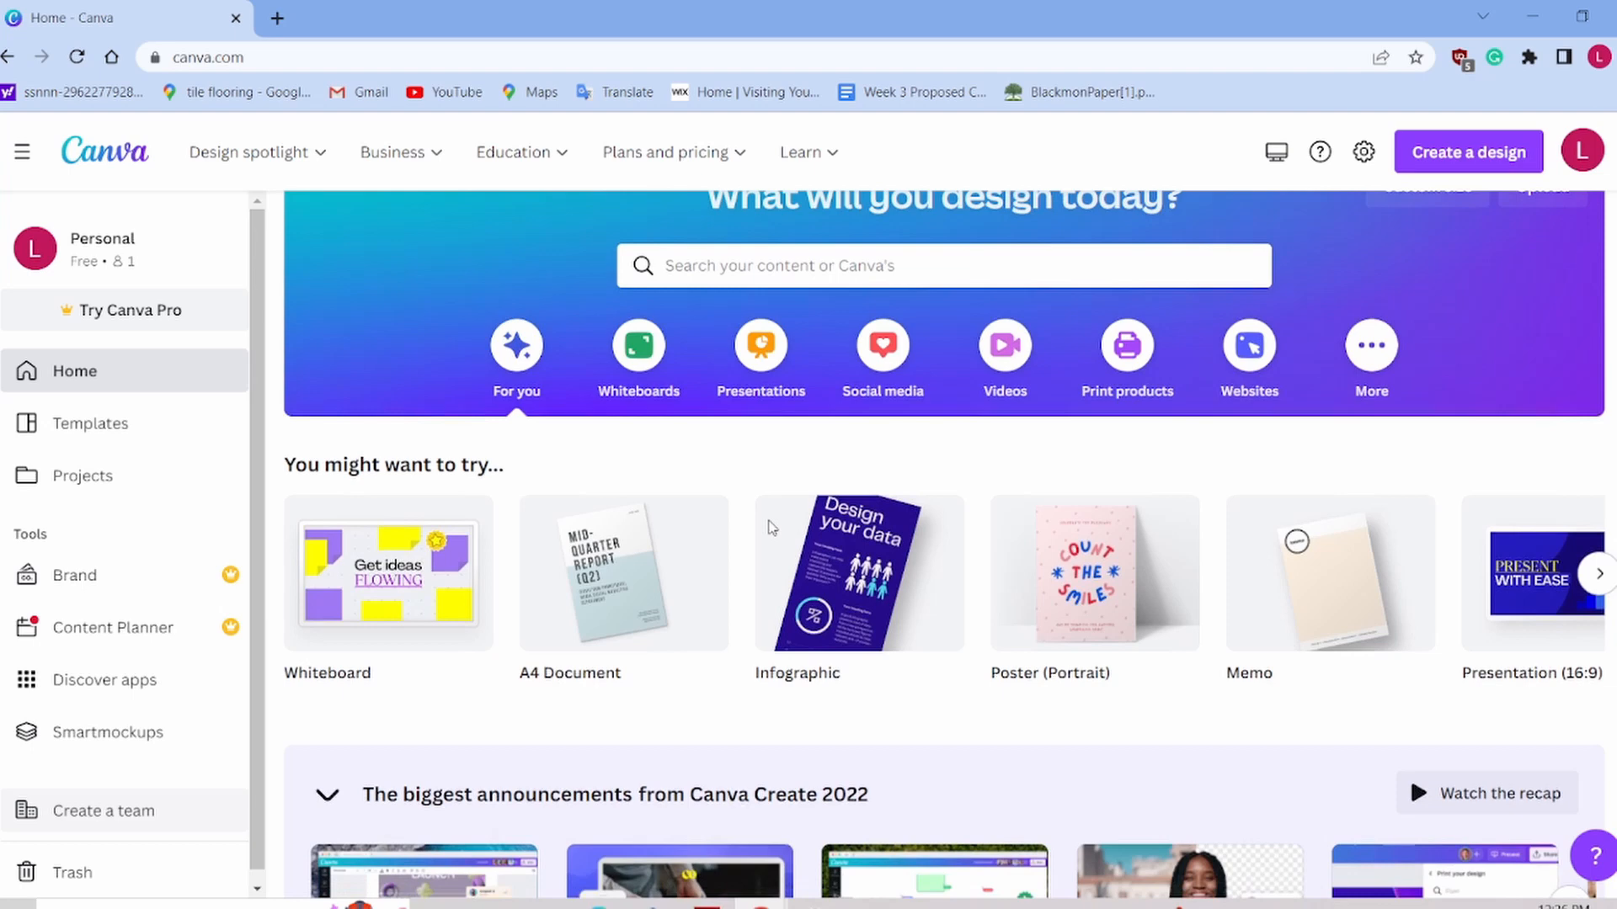
scroll("down", 3)
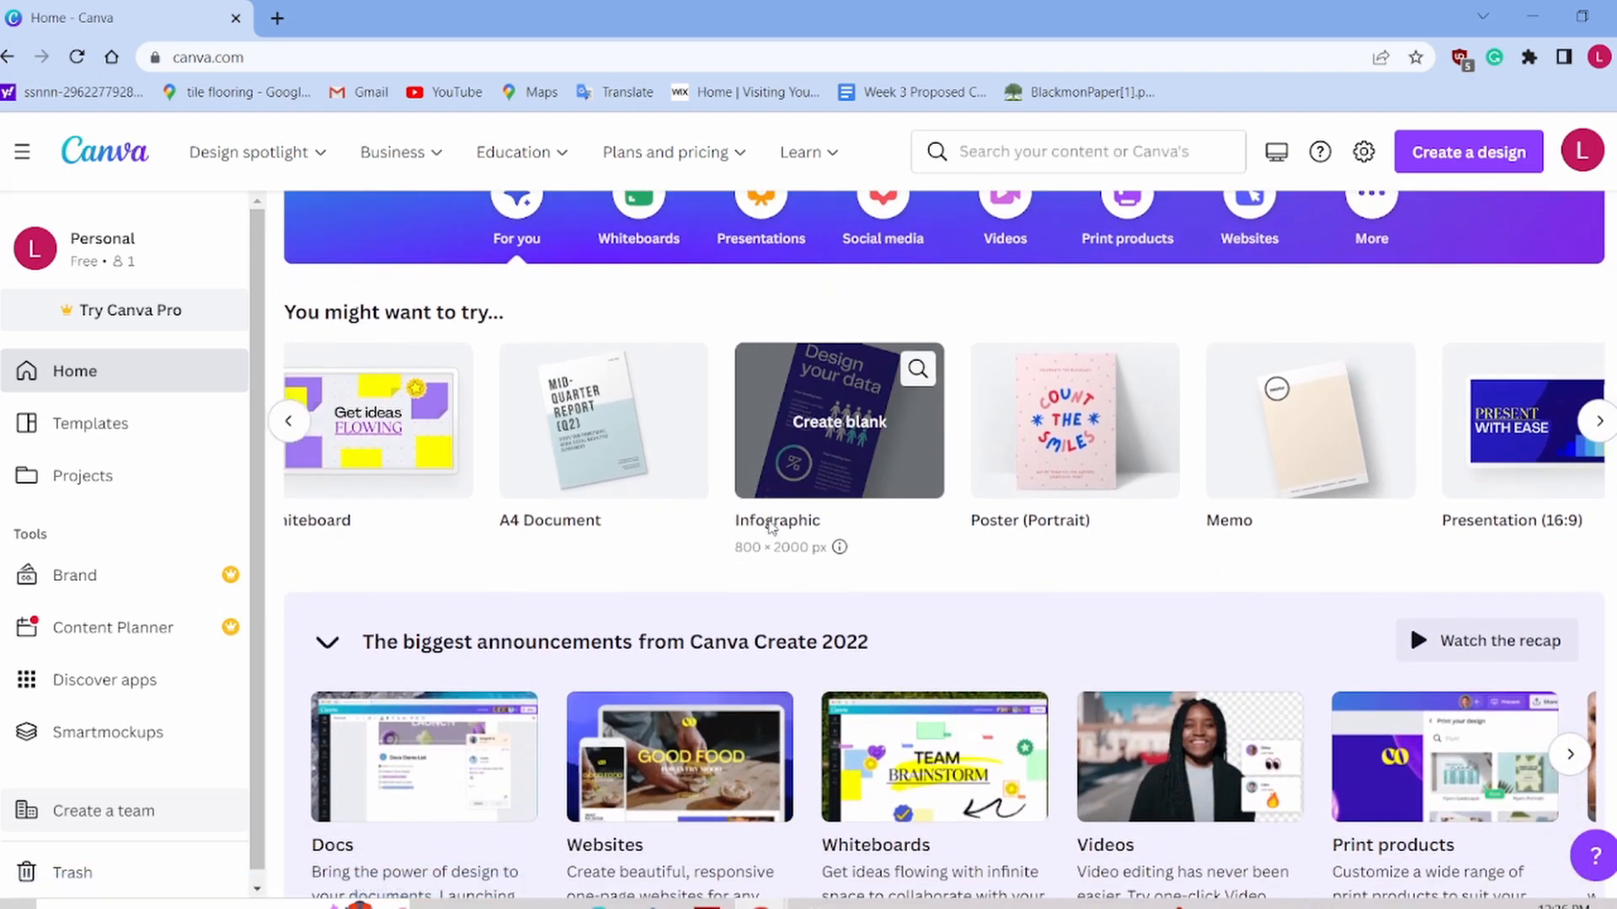
left_click(1599, 421)
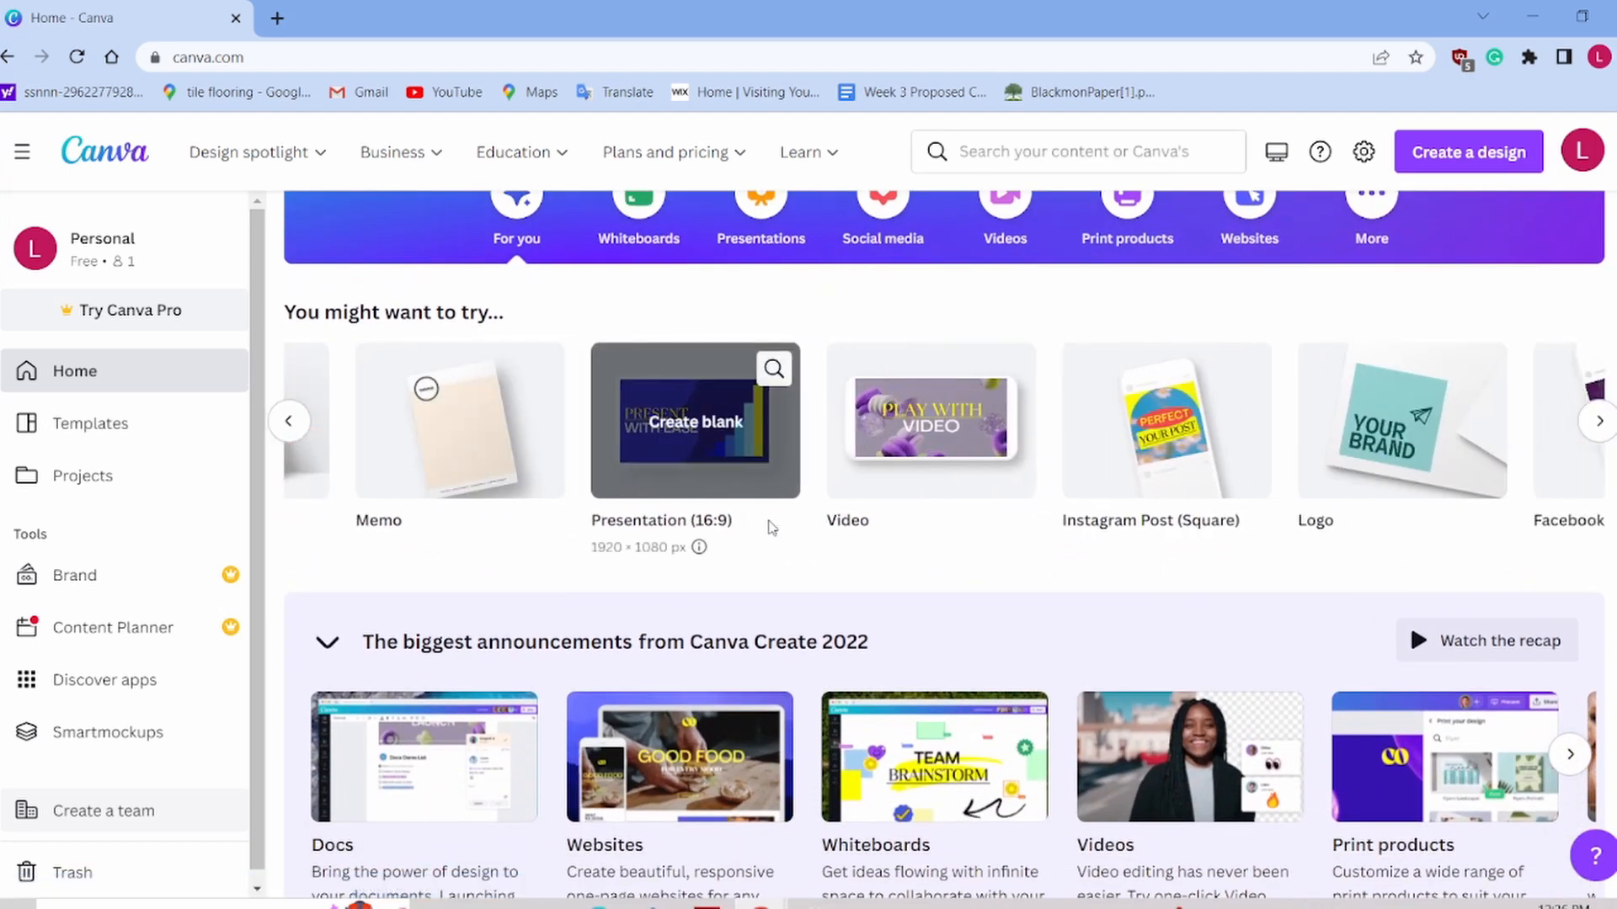
left_click(1592, 419)
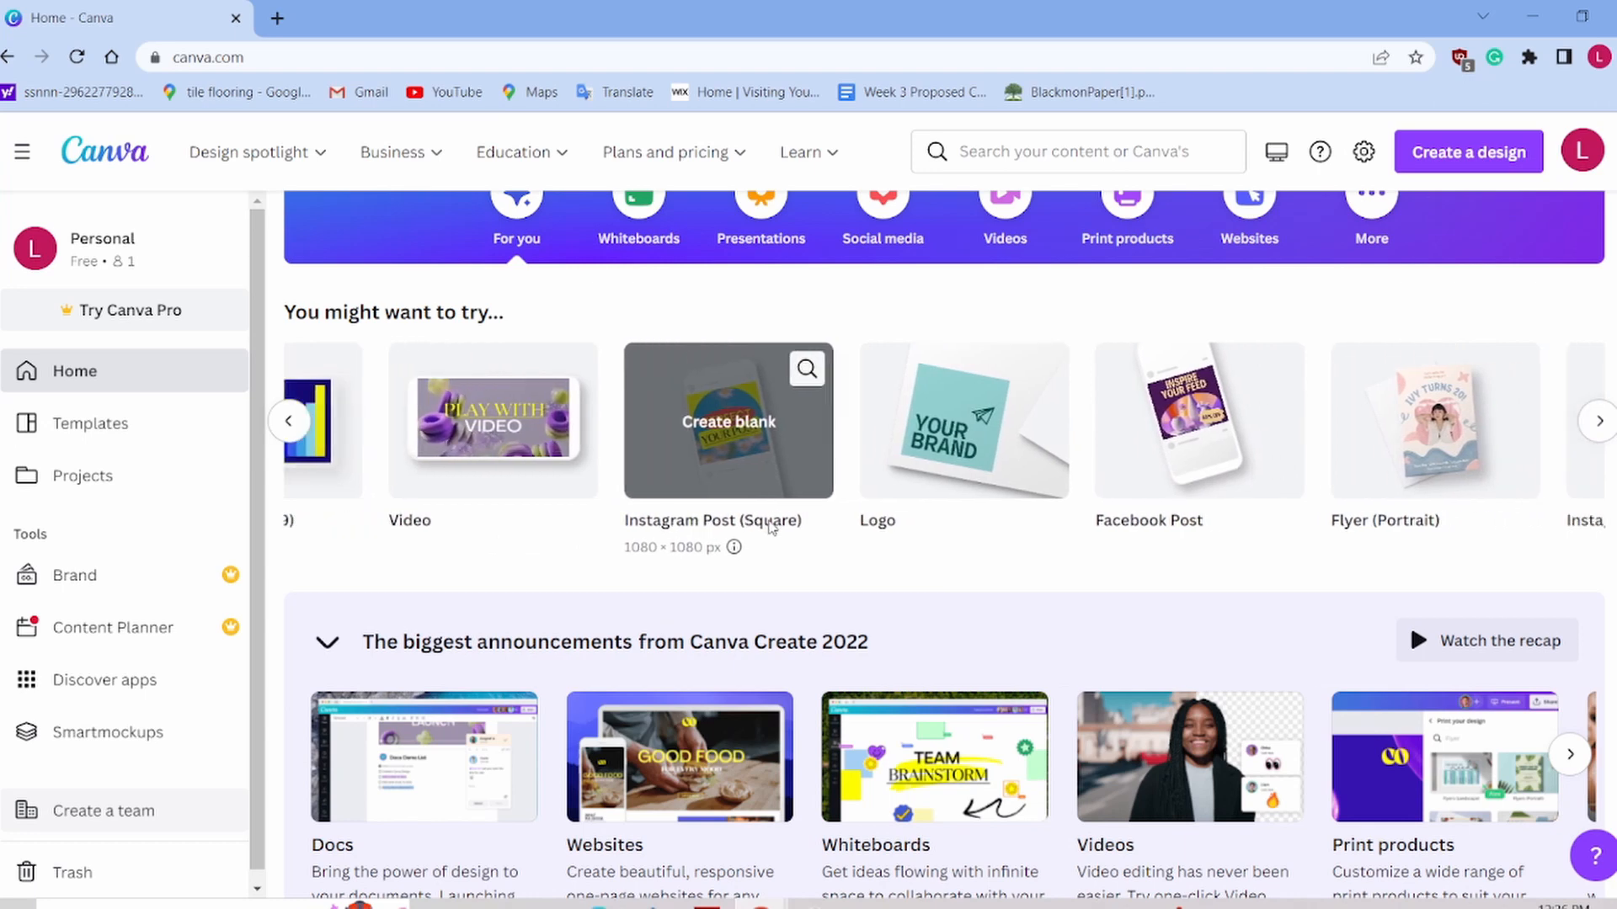
left_click(1598, 421)
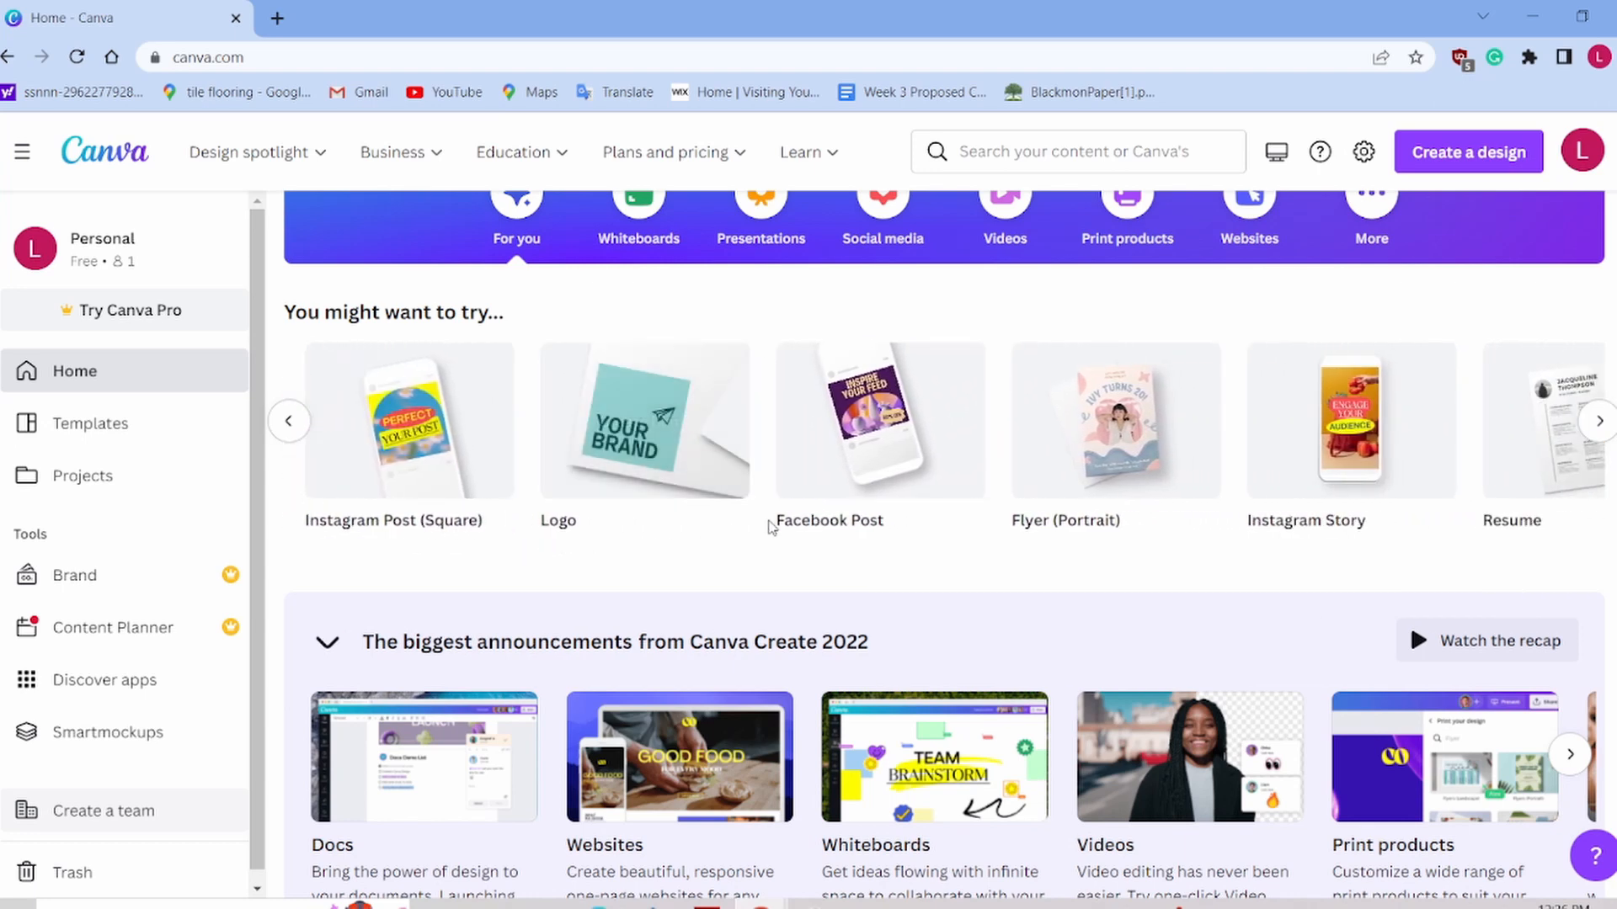
scroll("up", 3)
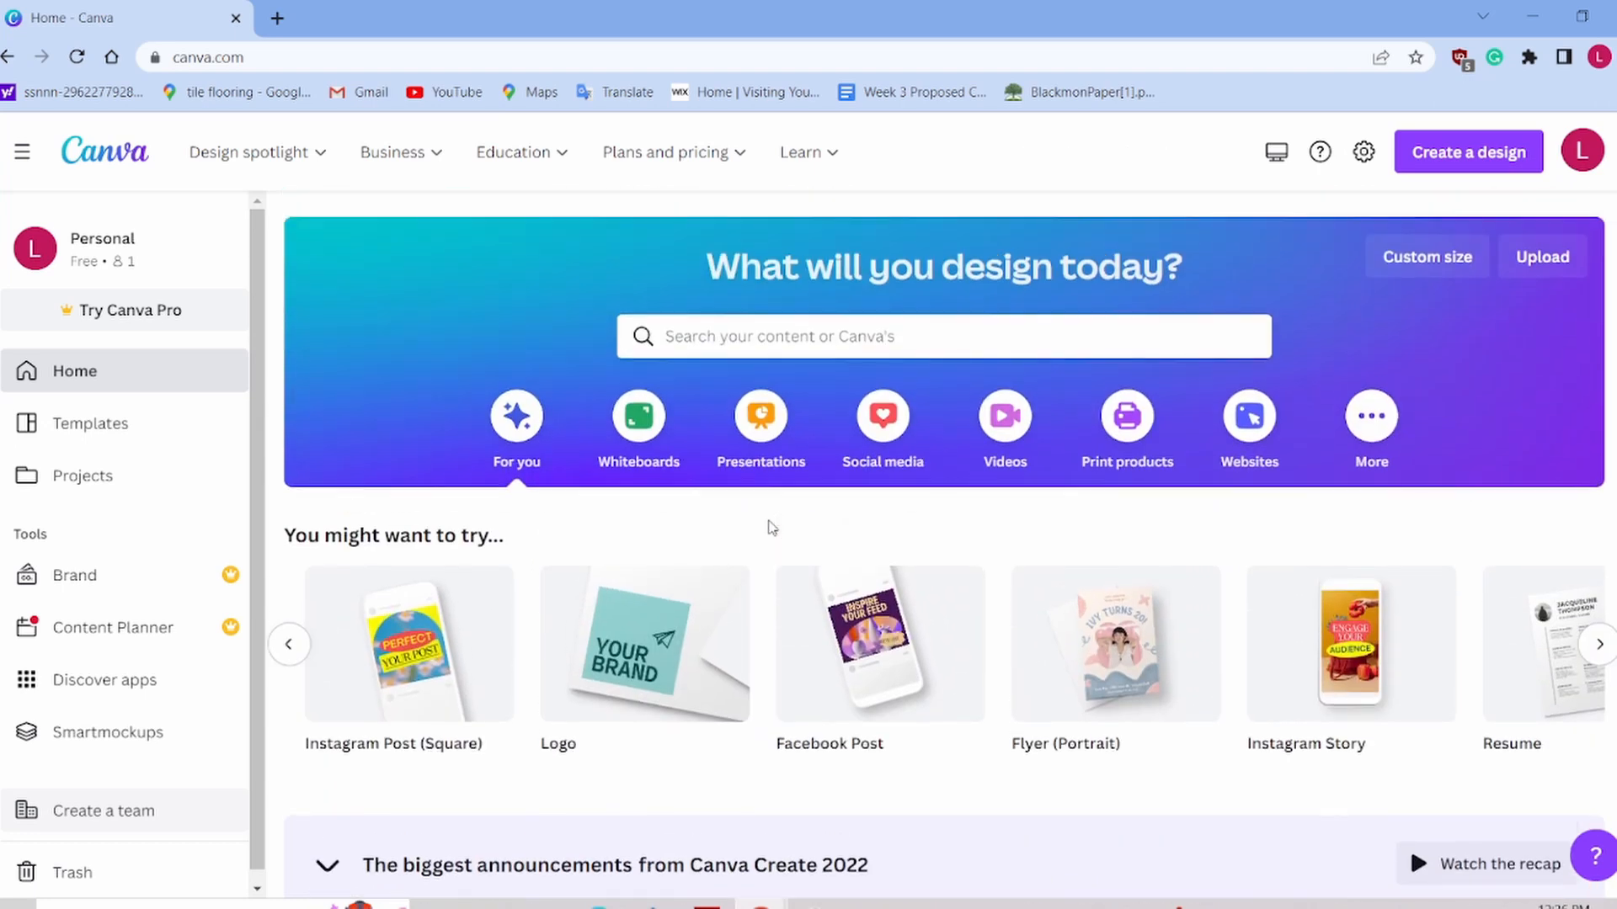
left_click(877, 336)
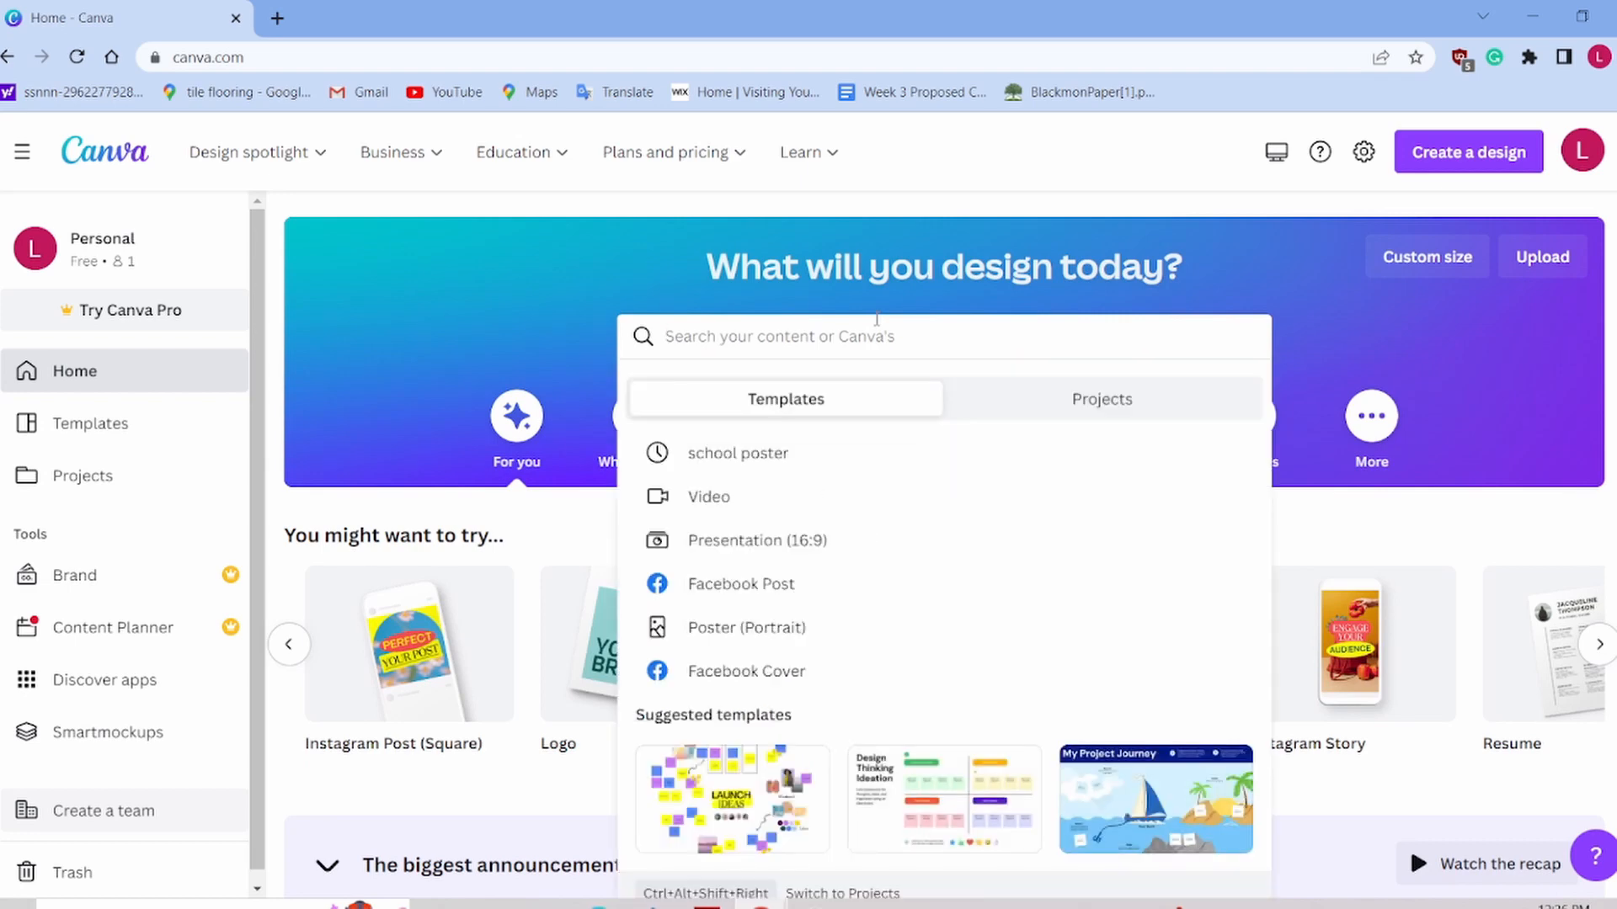
Step: Search Canva templates for 'food poster' using the 'poster' search suggestion
type("poster")
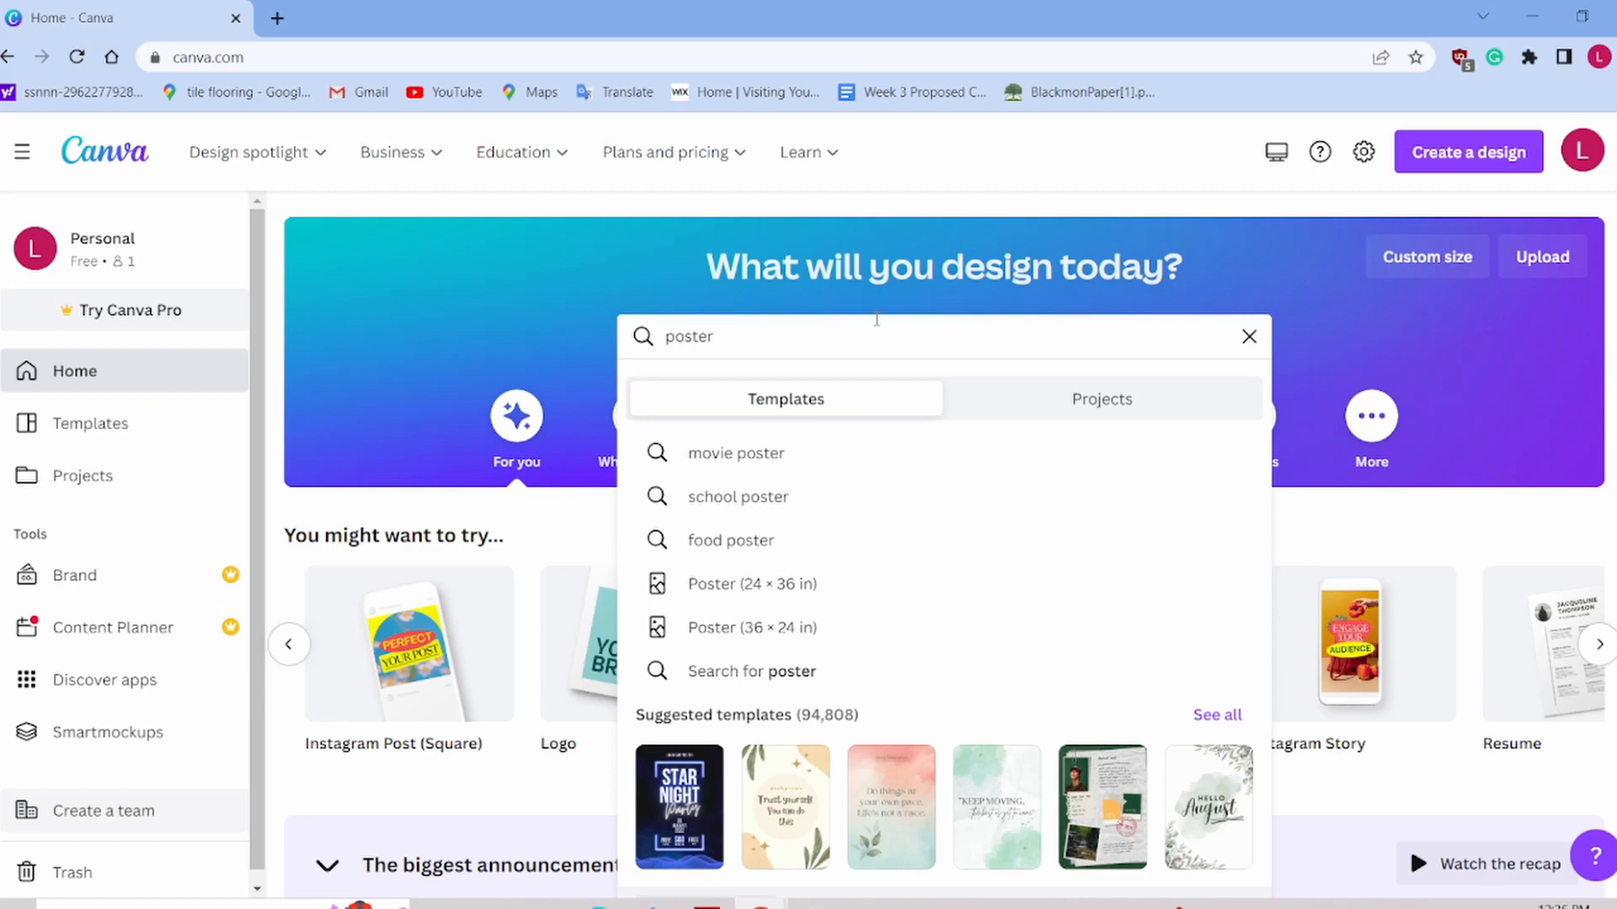
mouse_move(732, 540)
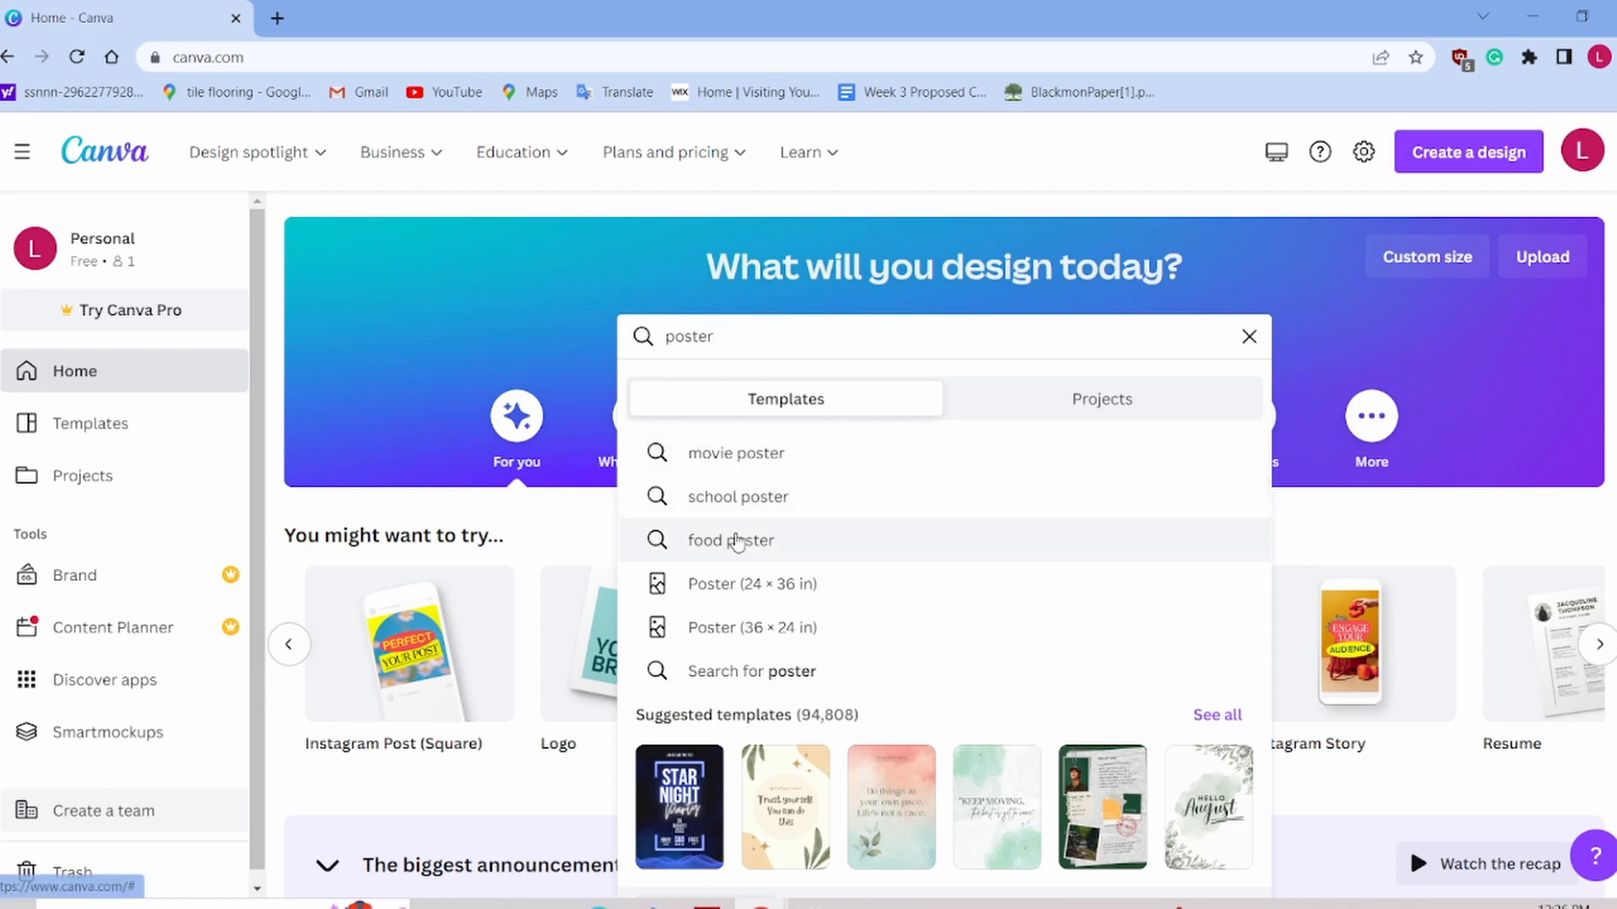
left_click(730, 539)
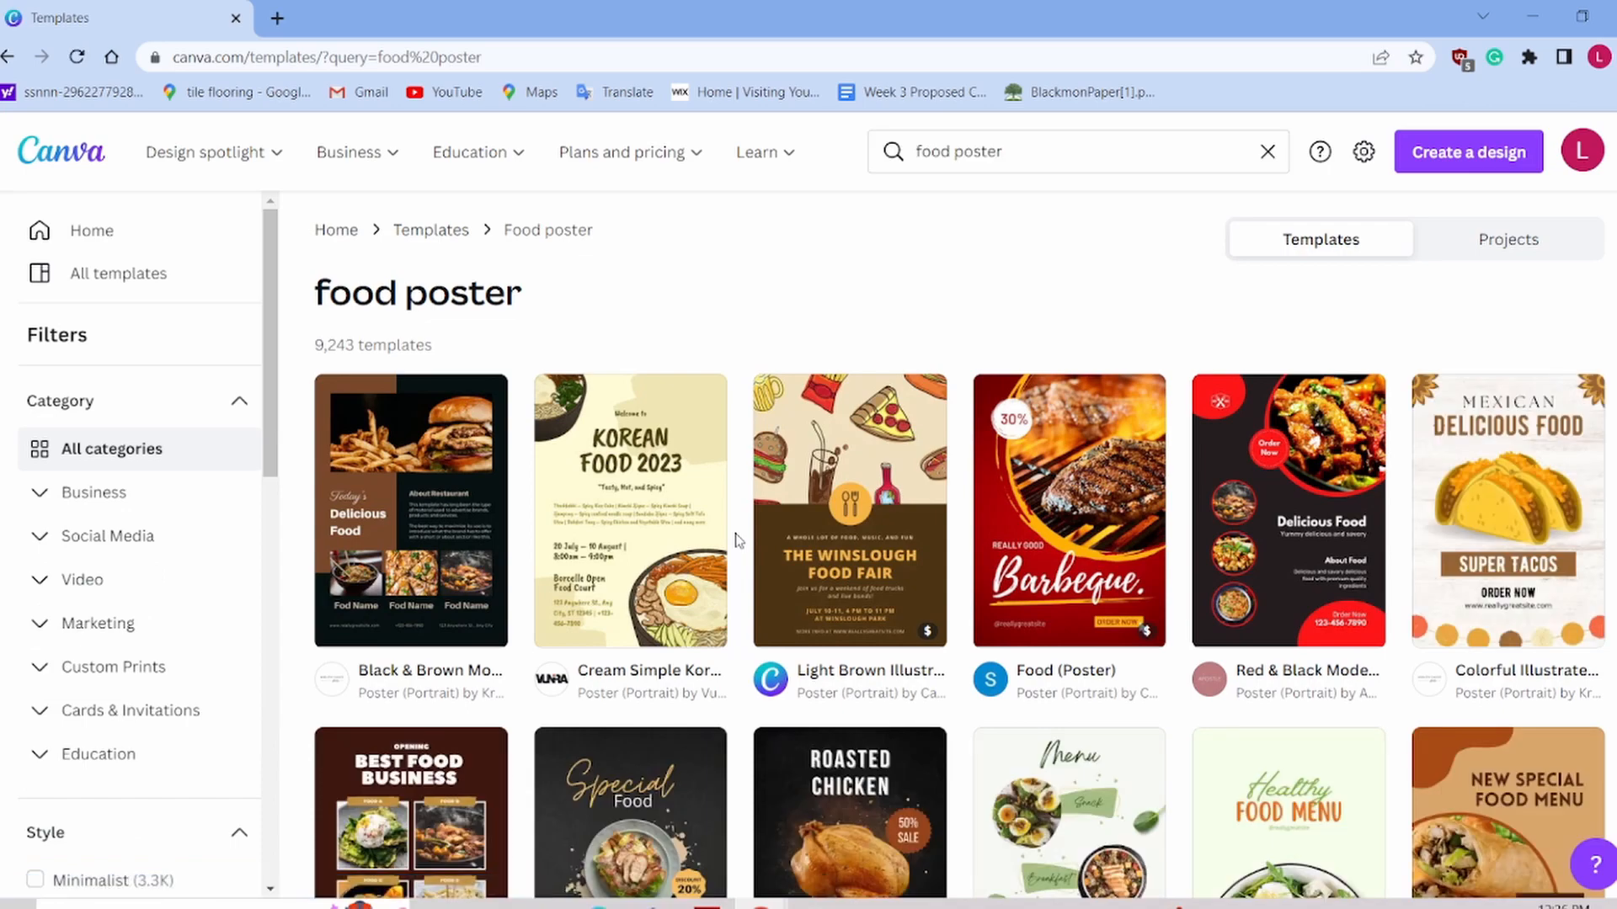
Step: Open the Cream Simple Korean Food Poster template from the results in the editor
scroll("down", 3)
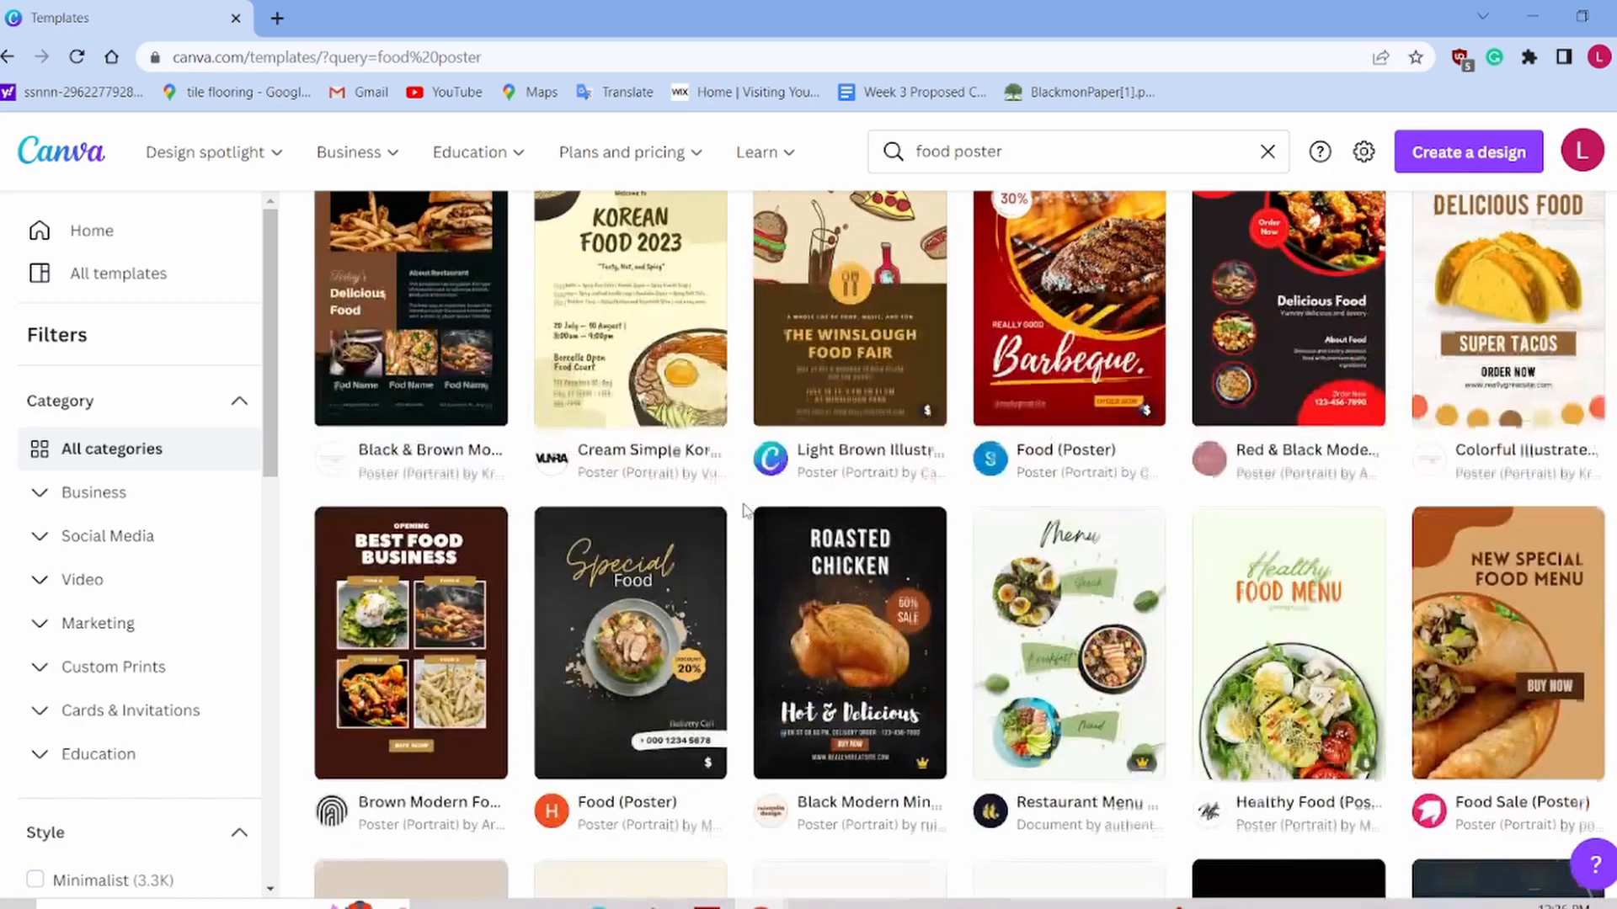
scroll("down", 3)
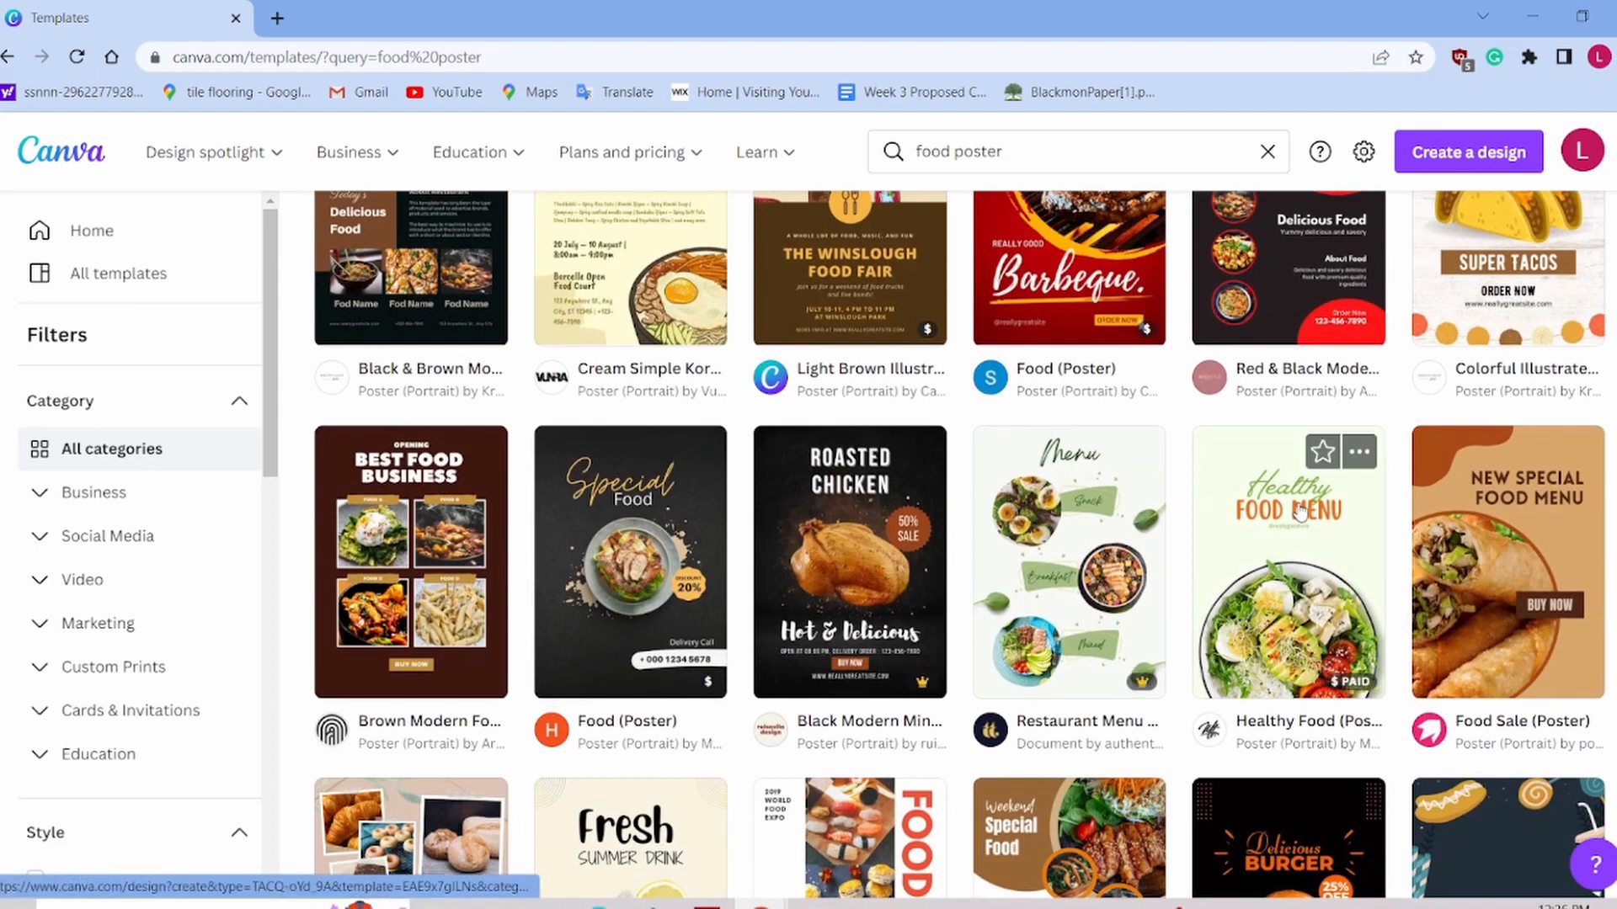
mouse_move(1011, 606)
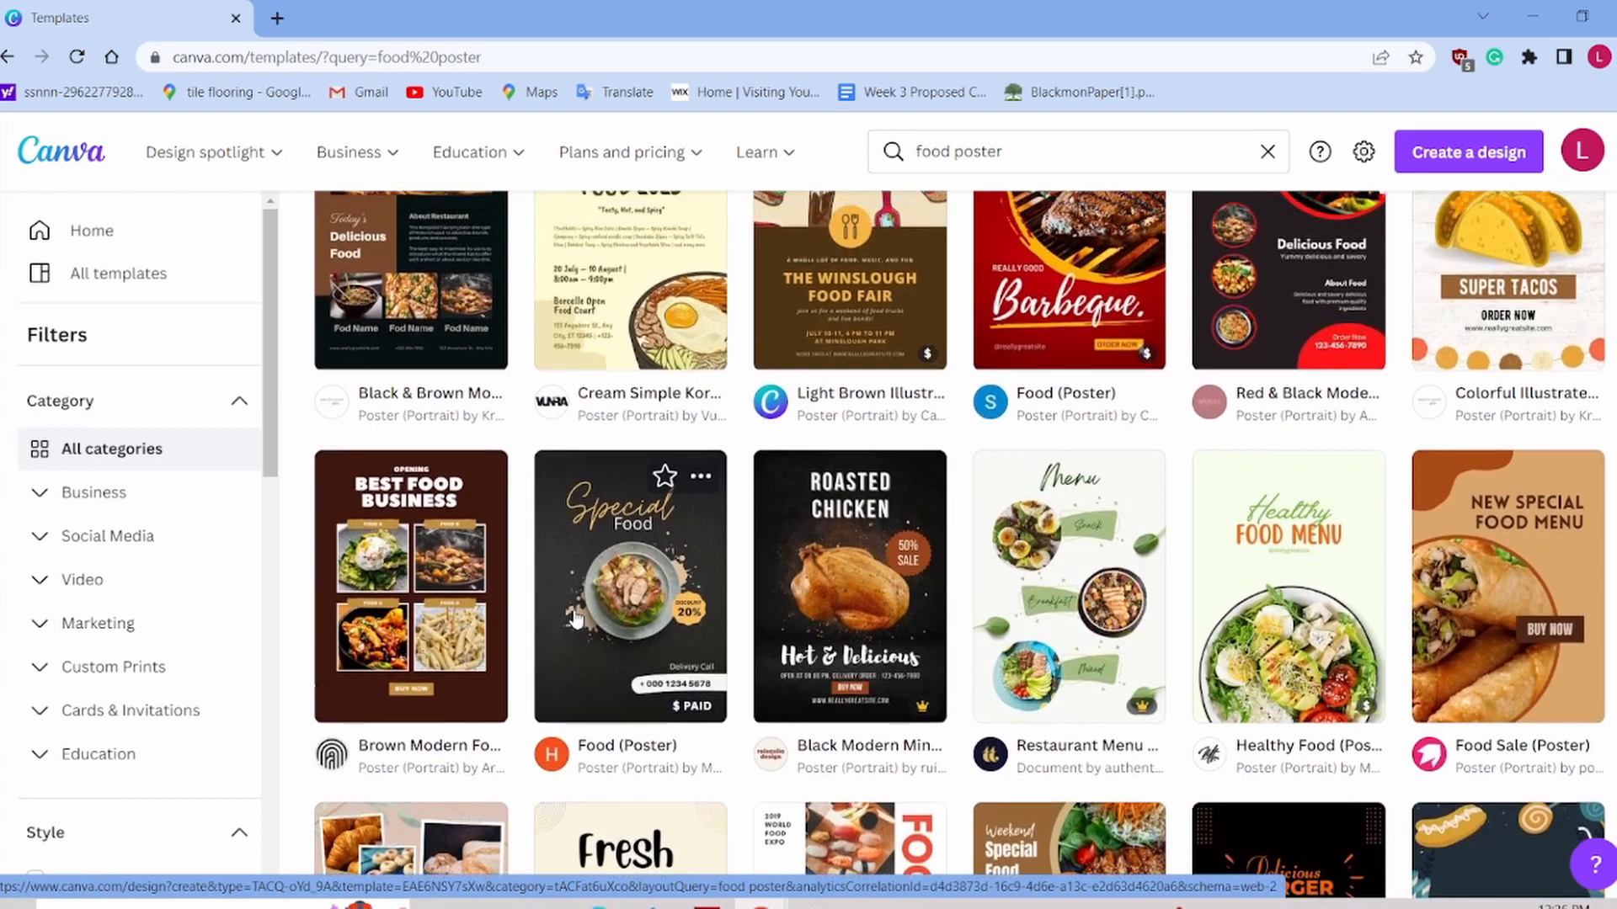
scroll("up", 3)
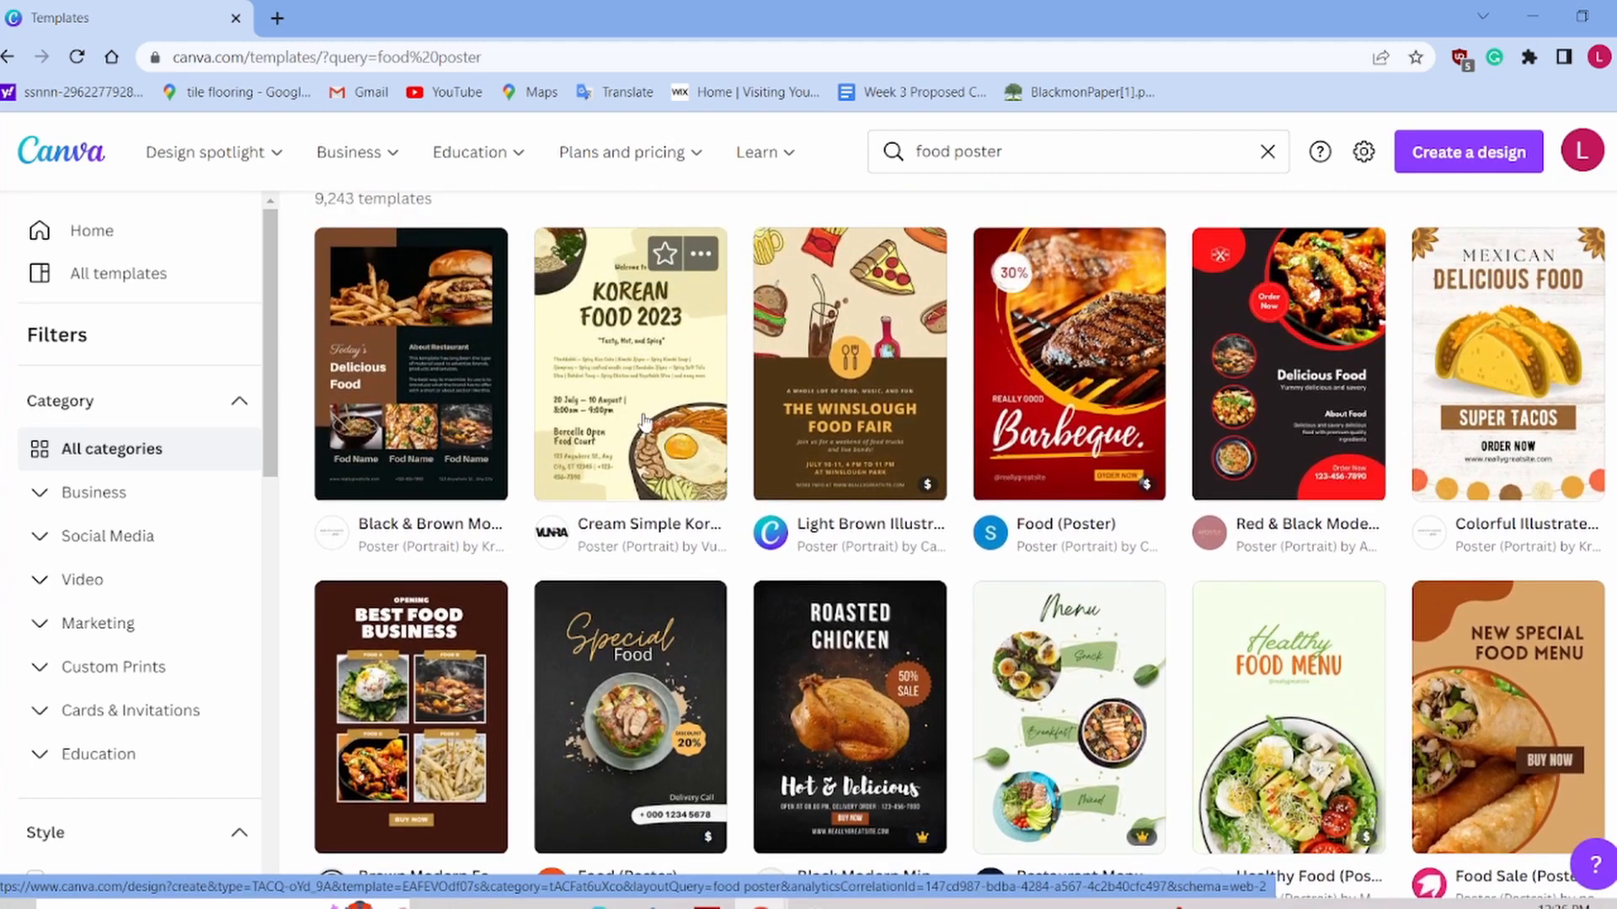
left_click(629, 363)
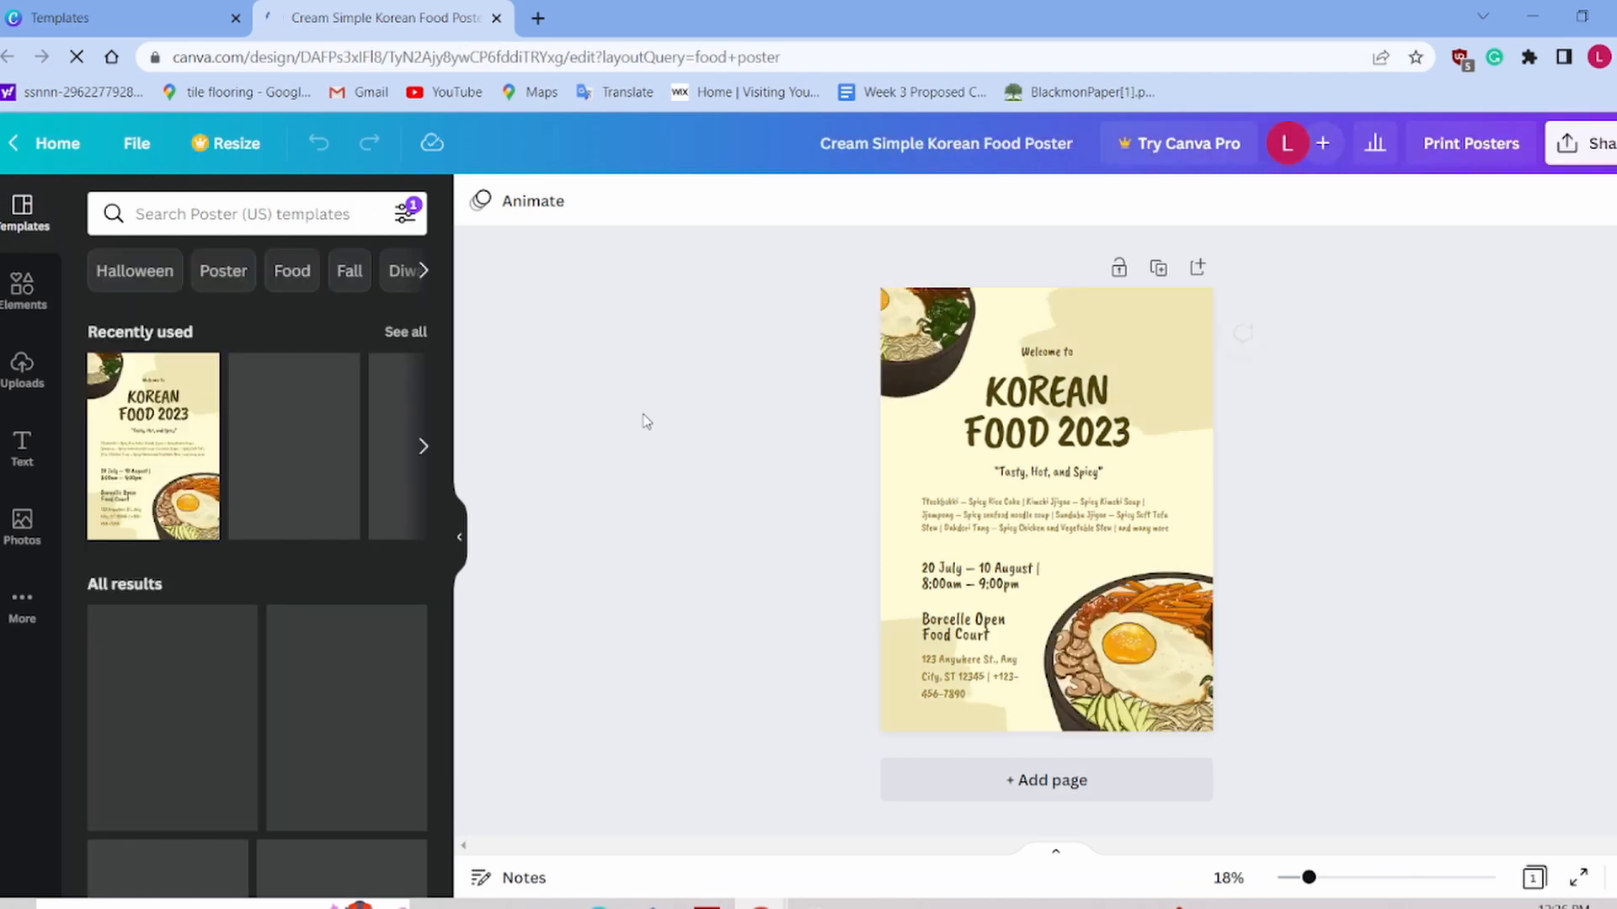
left_click(1043, 472)
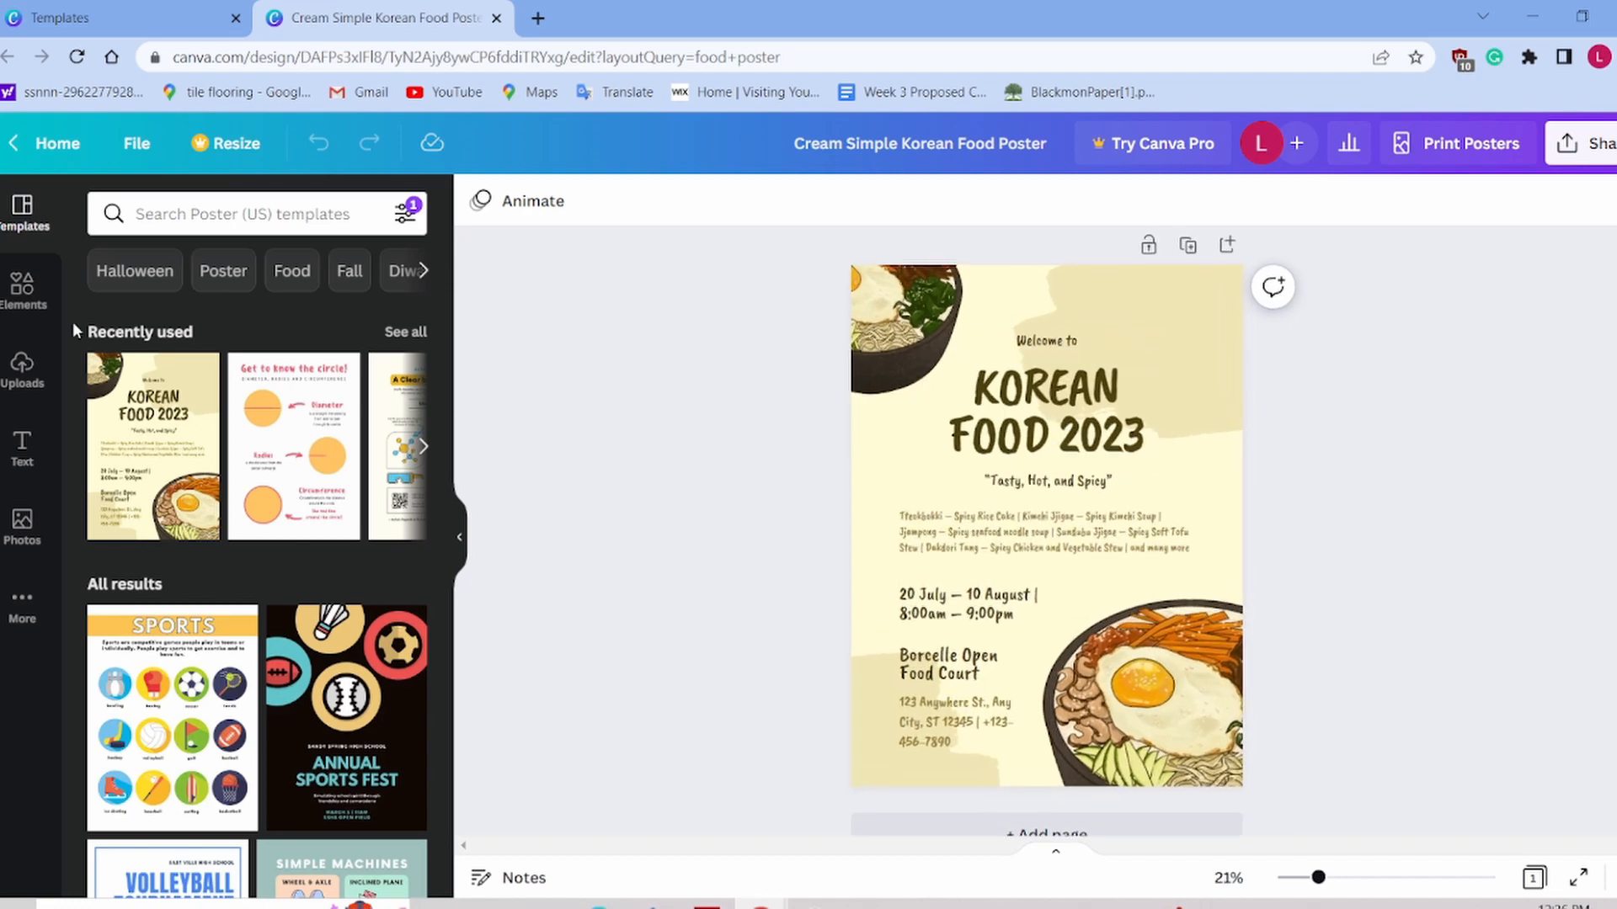
left_click(969, 603)
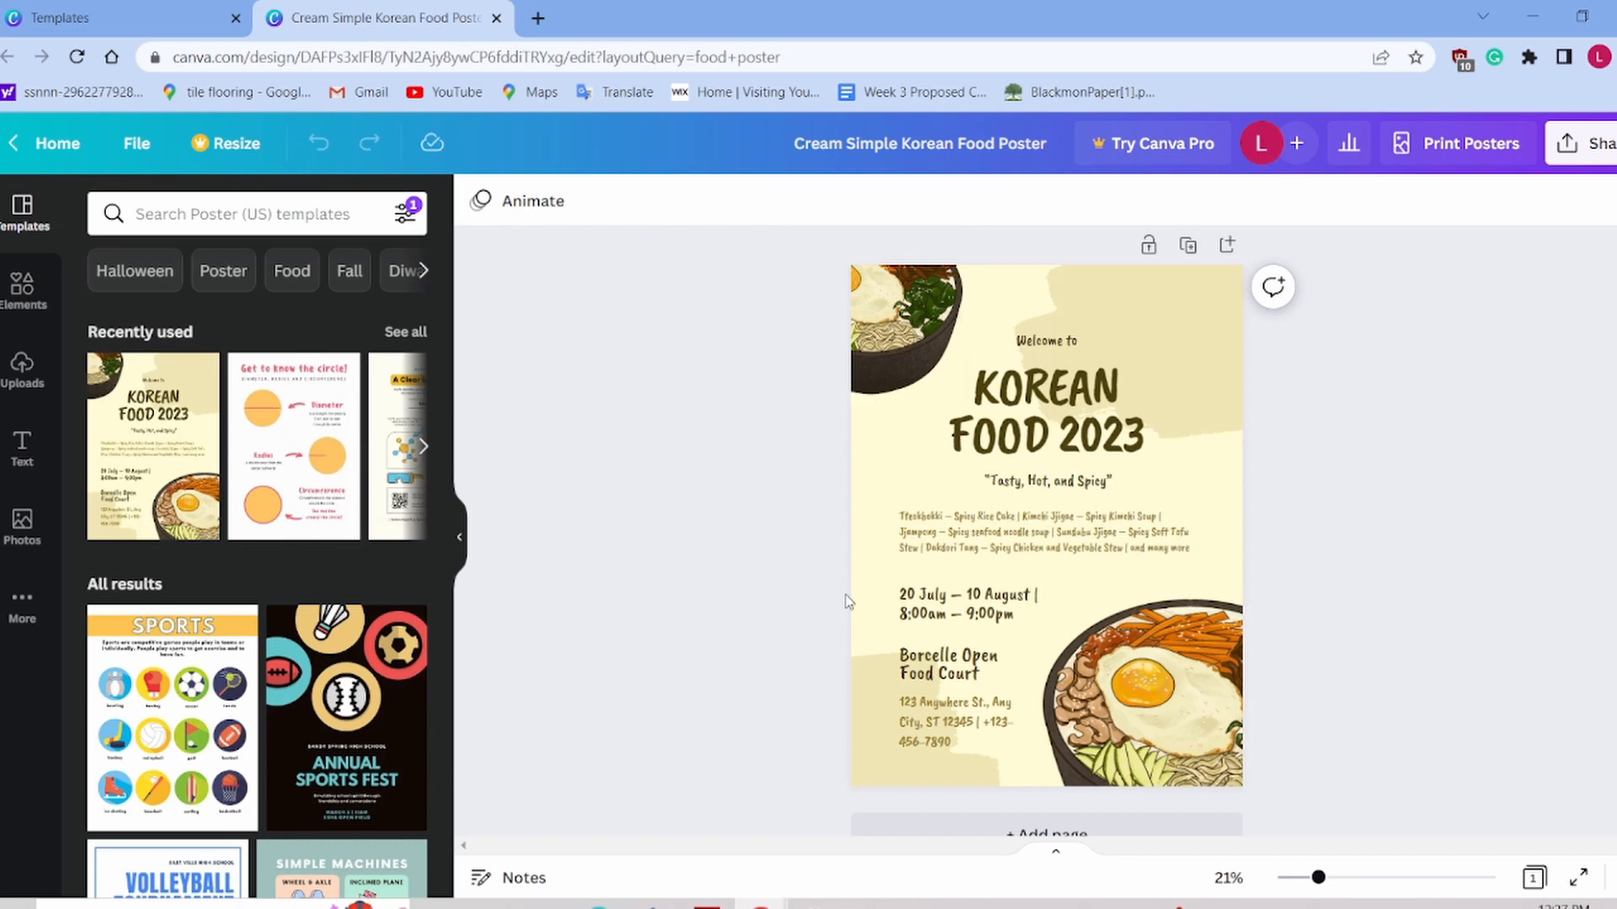
left_click(1134, 690)
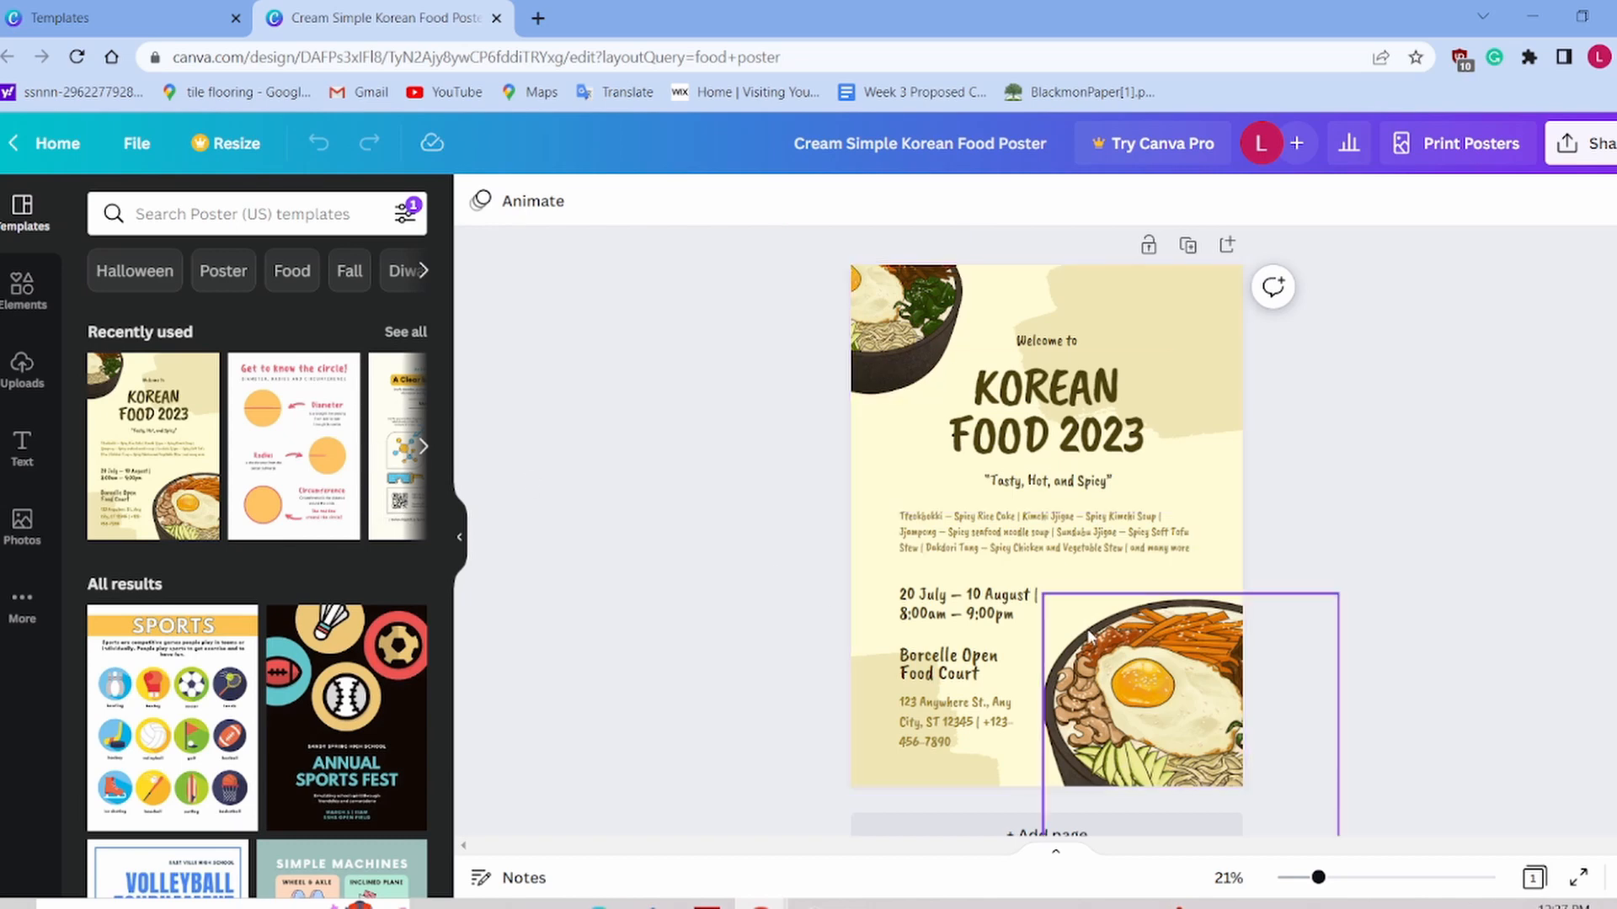
Step: View the uploaded images, then switch to the Elements library
double_click(1144, 690)
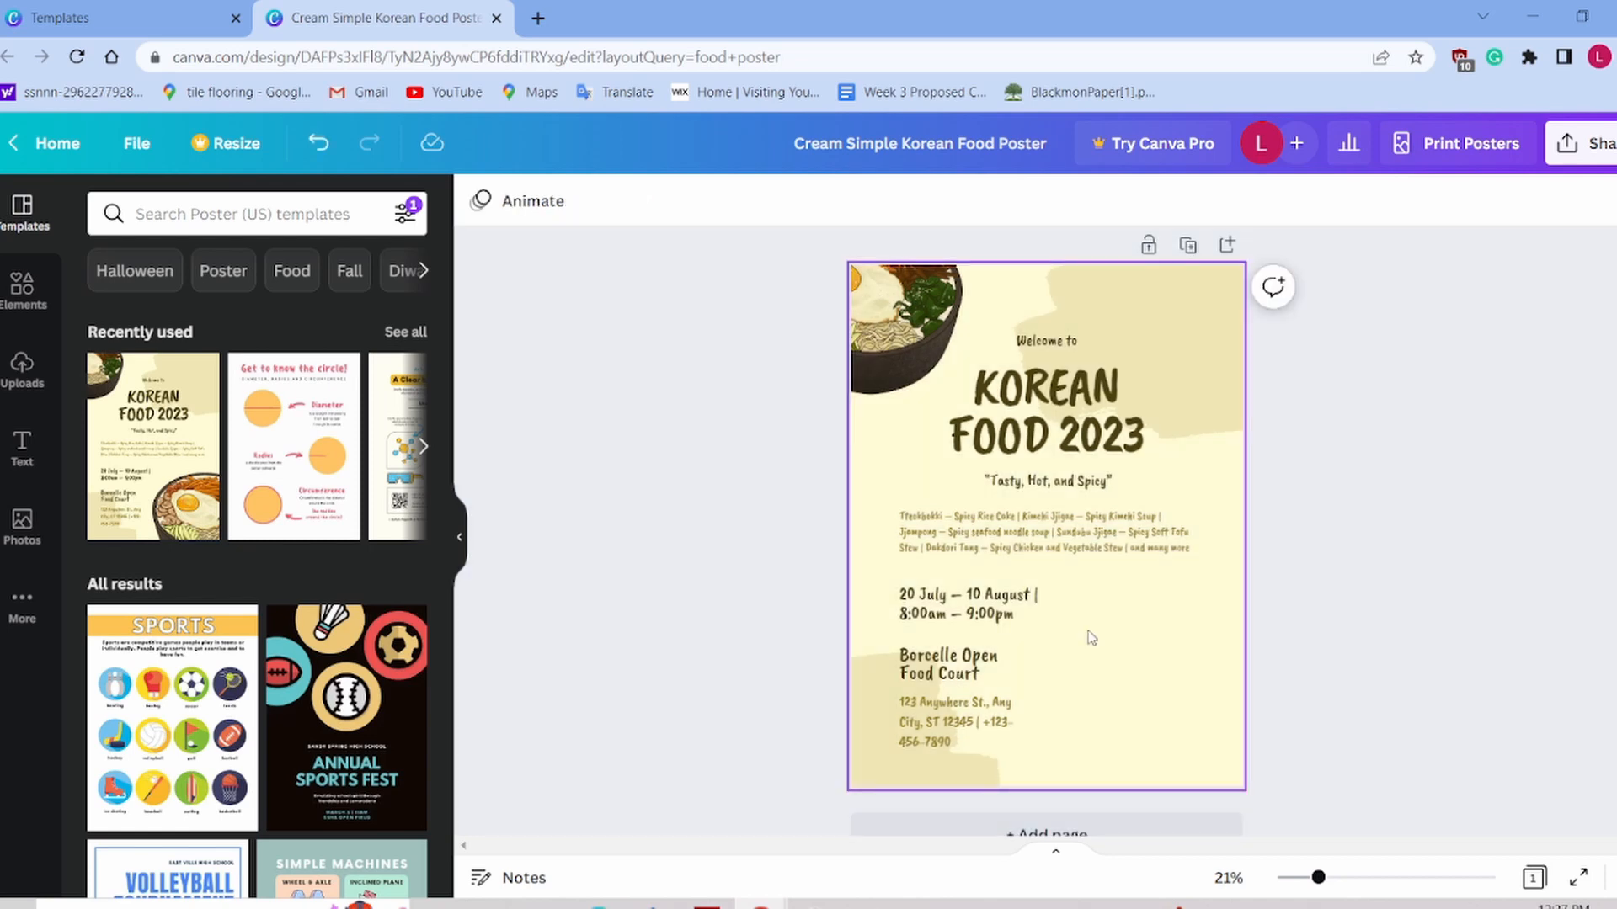
mouse_move(1121, 647)
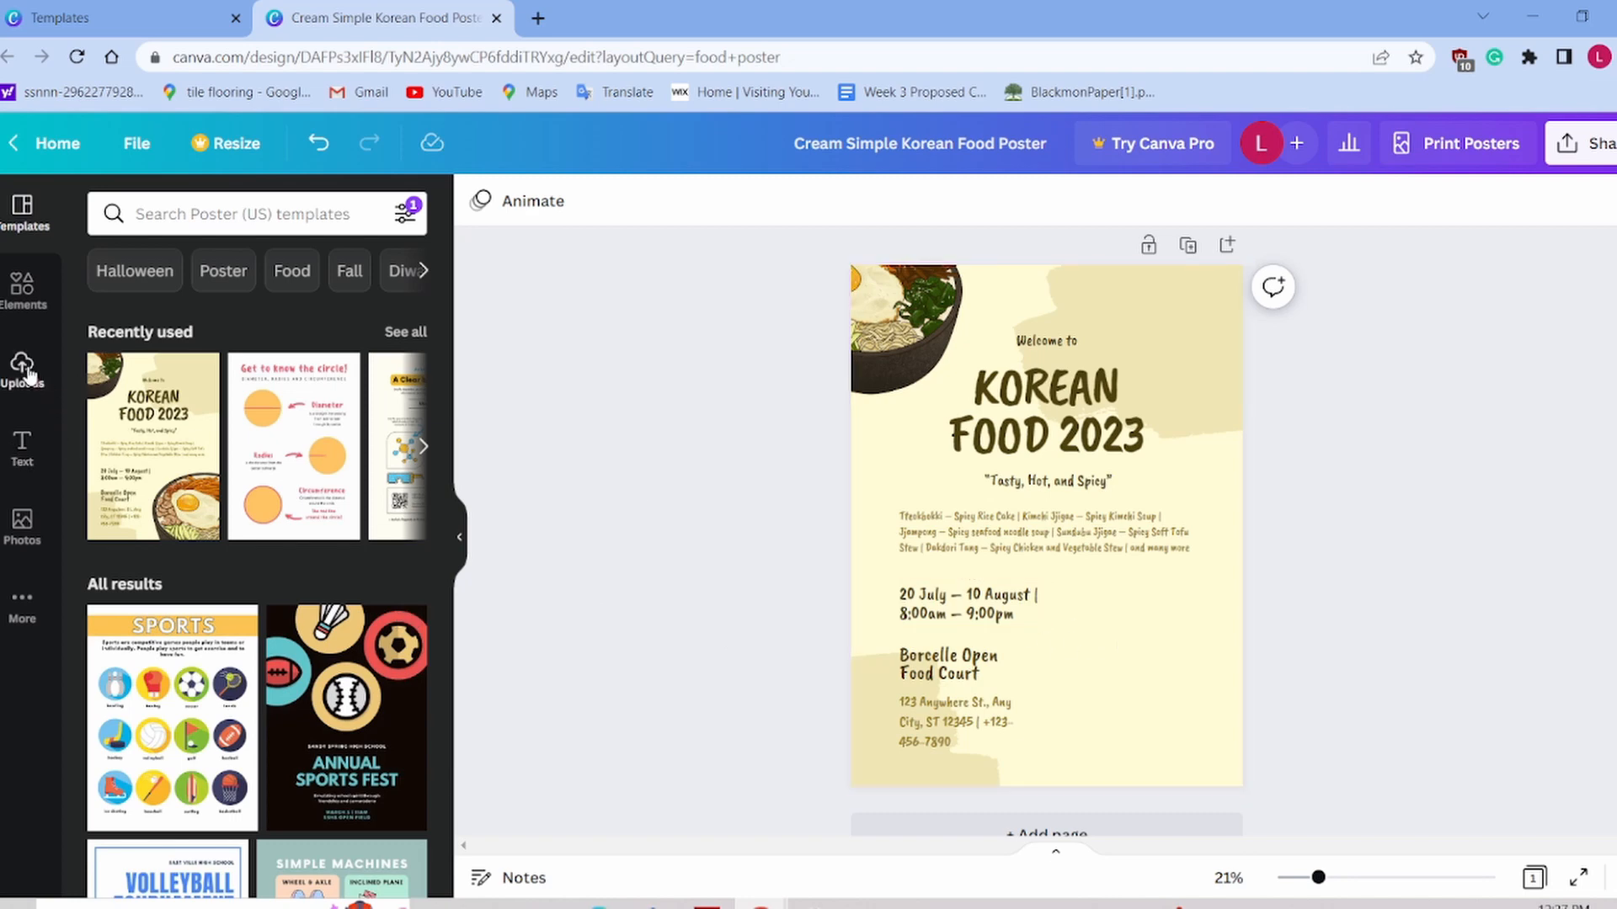
left_click(22, 366)
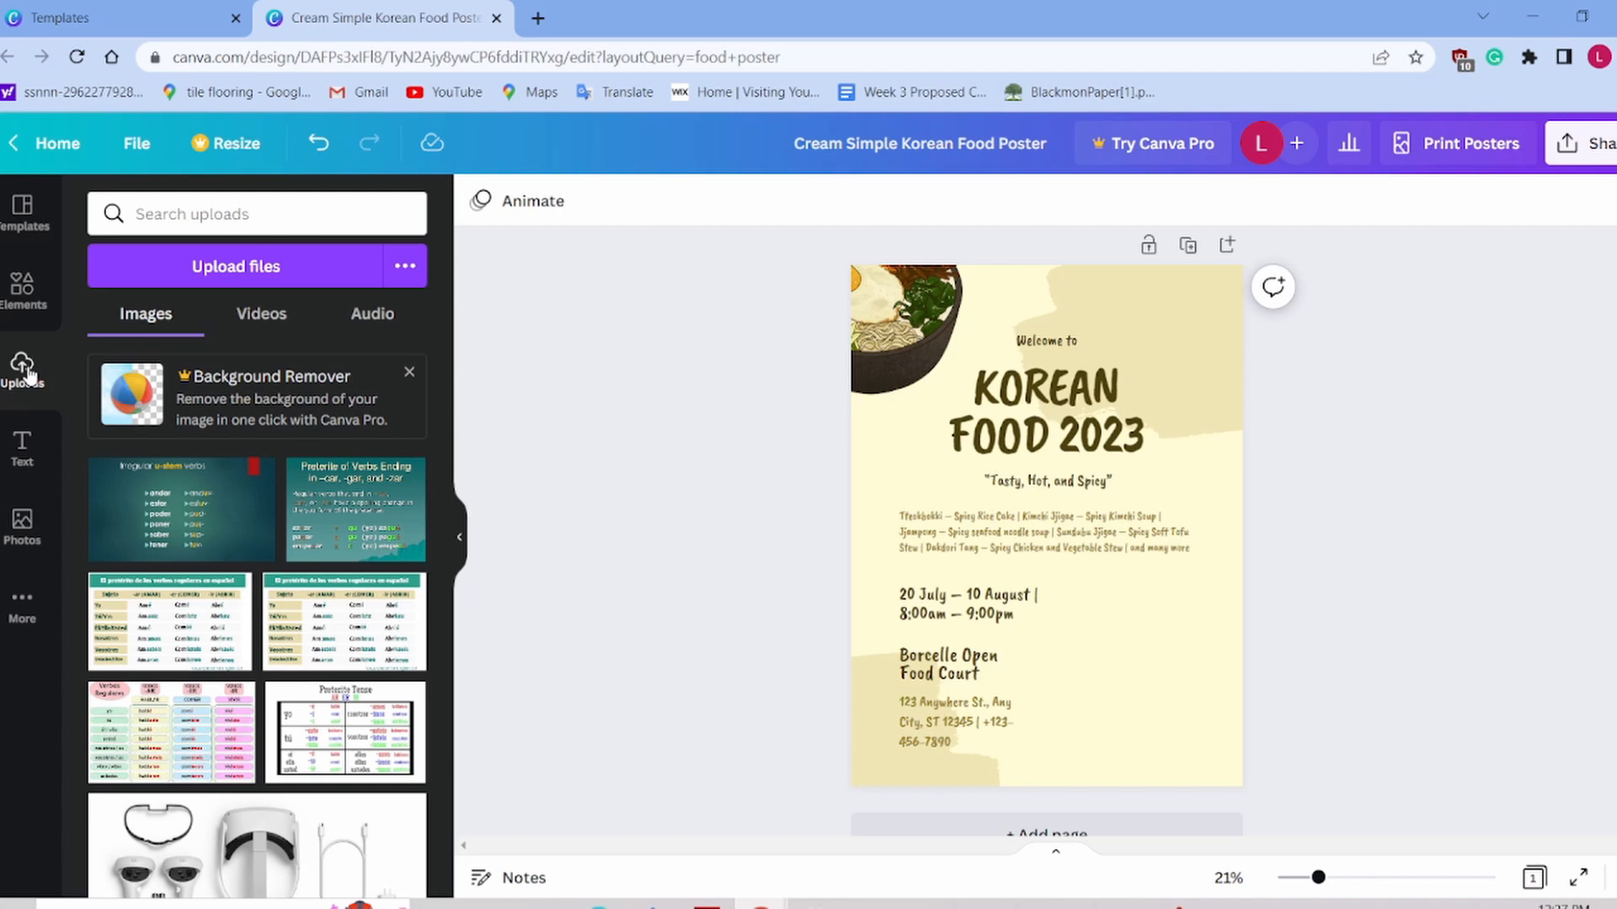
mouse_move(150, 418)
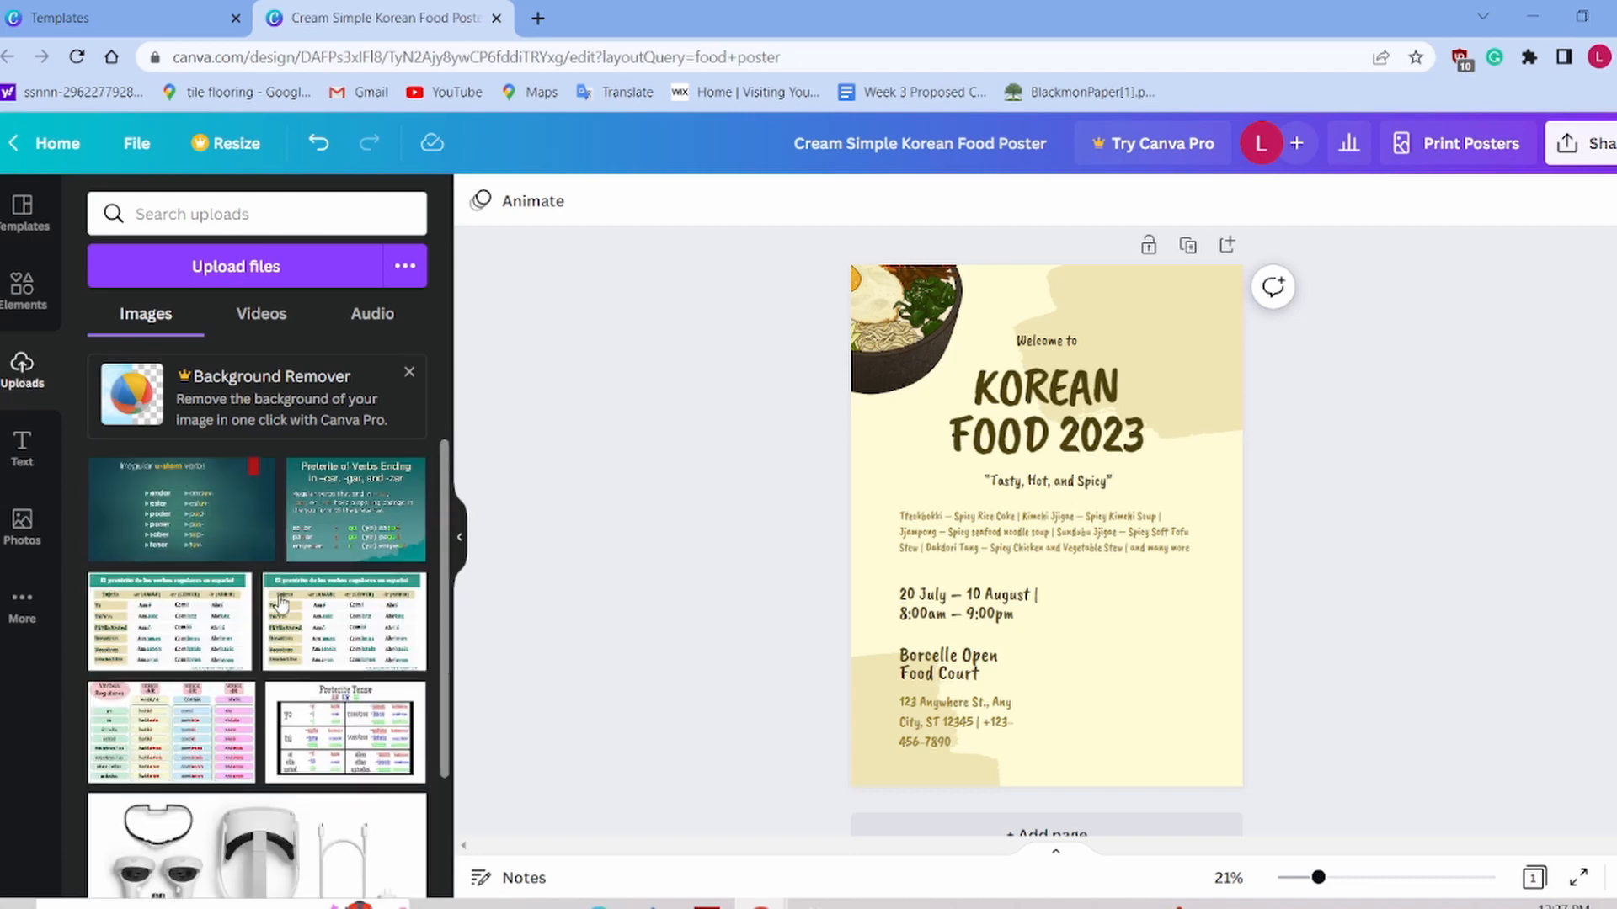
left_click(20, 289)
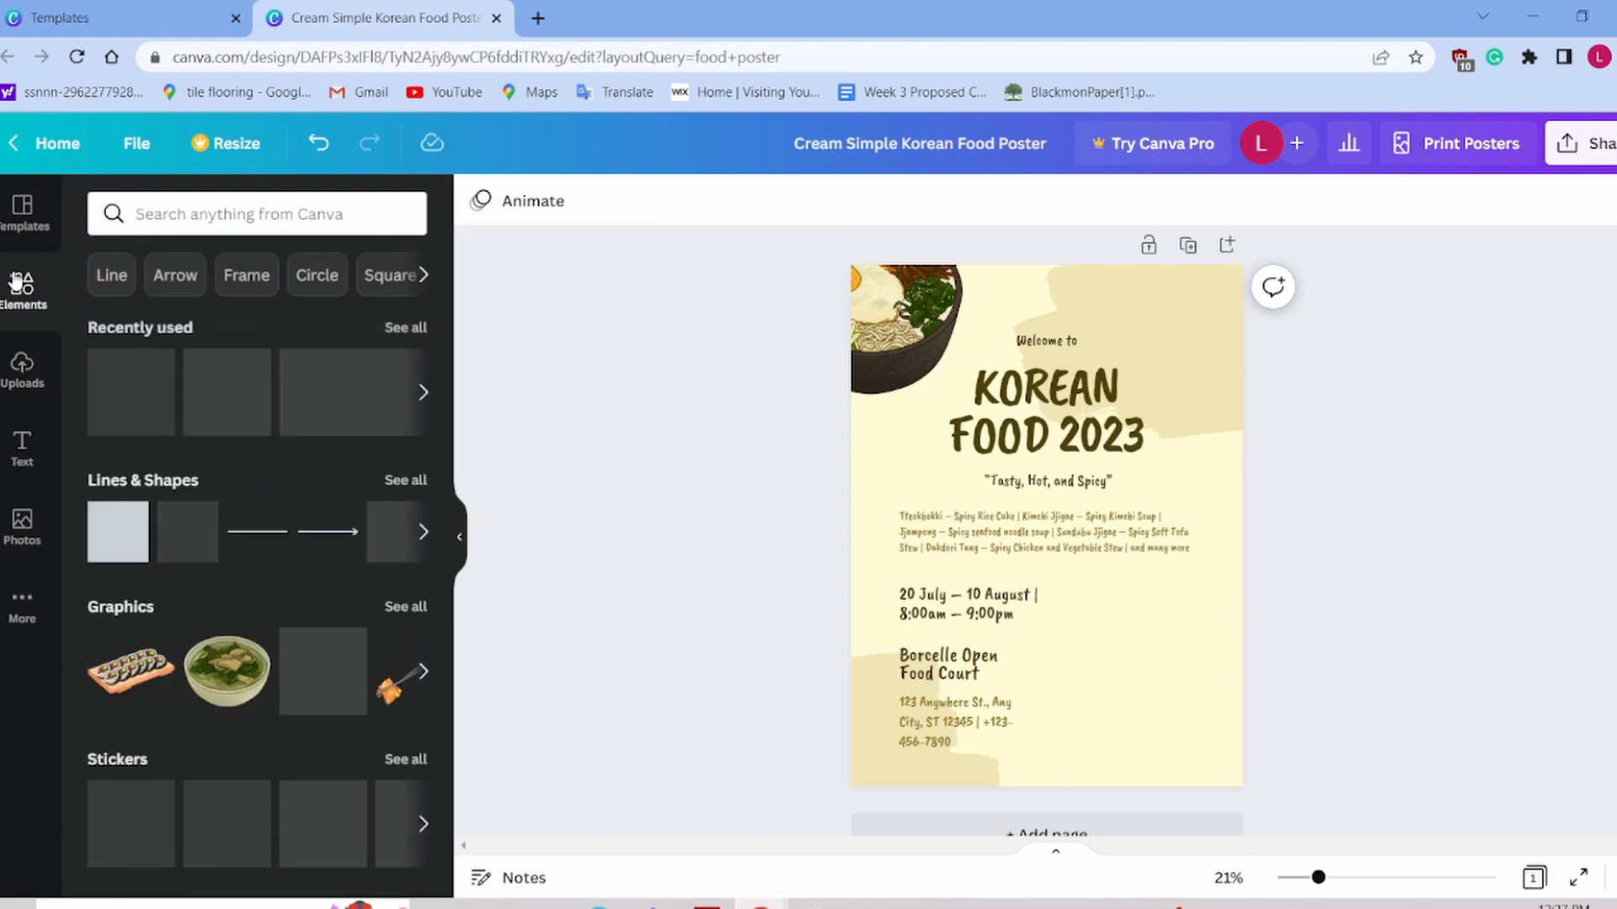
Step: Scroll through the element collections, then return to the uploaded images
scroll("down", 3)
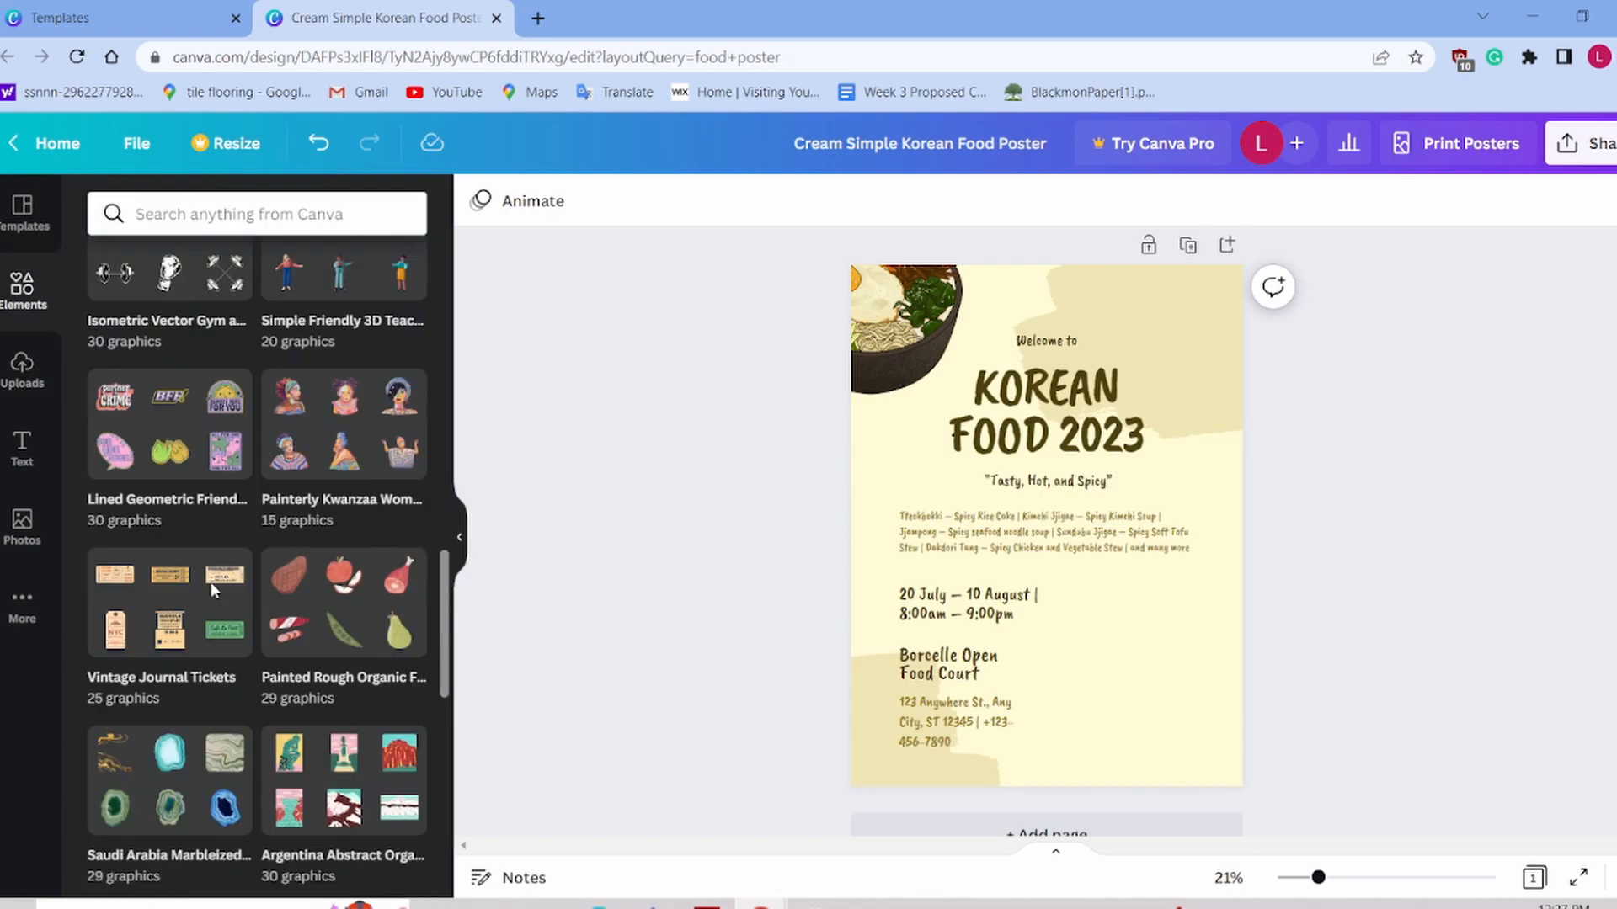
scroll("down", 3)
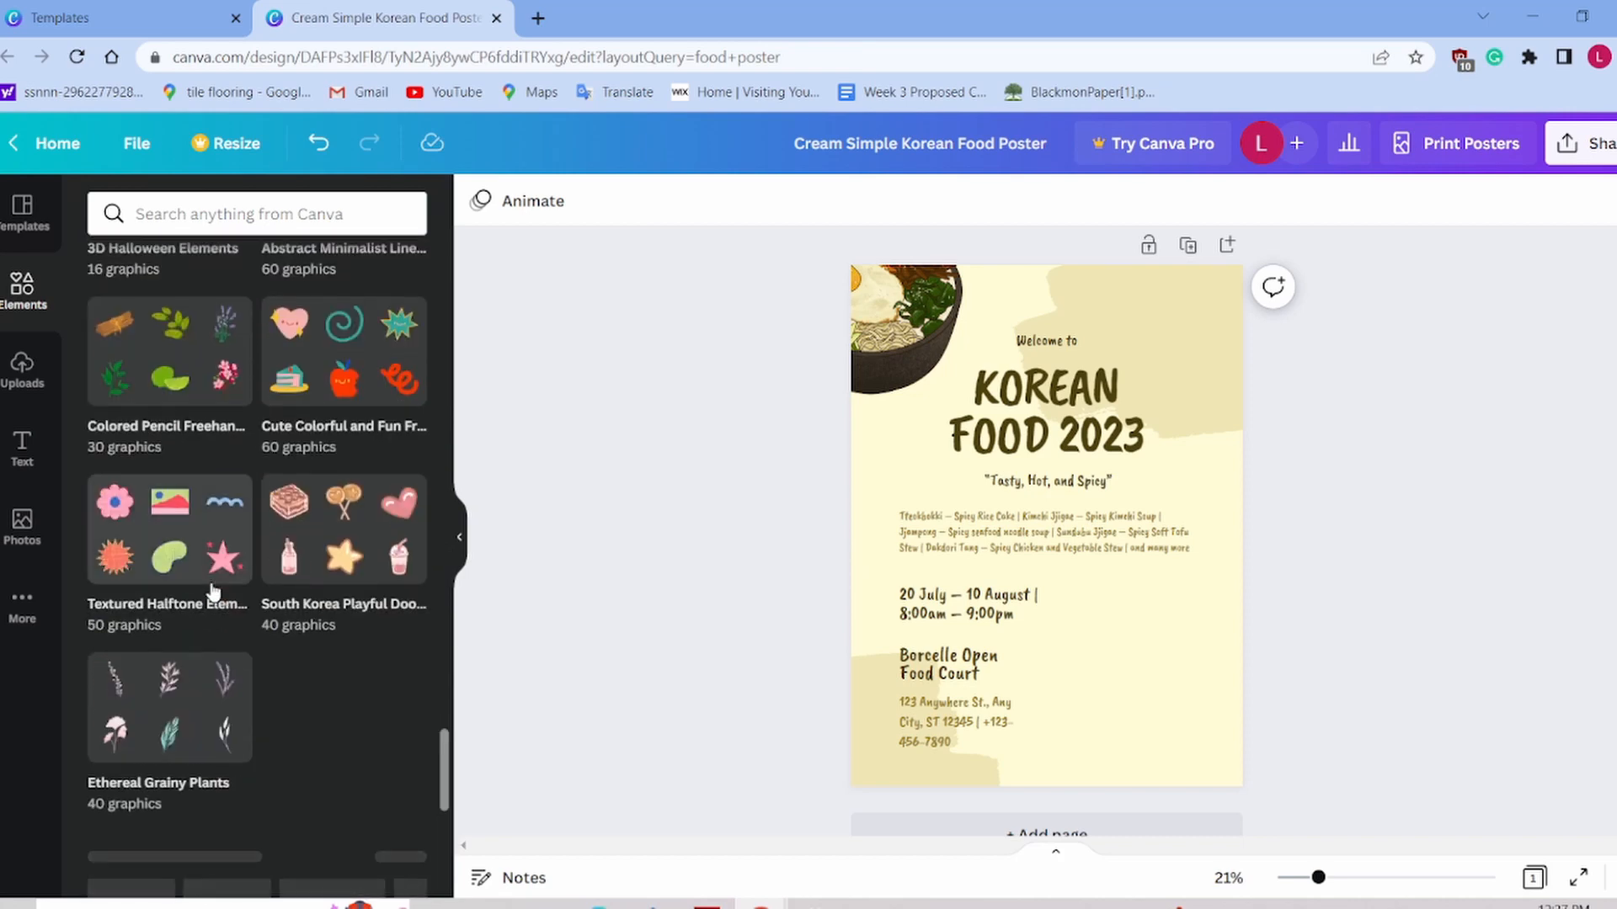
scroll("down", 3)
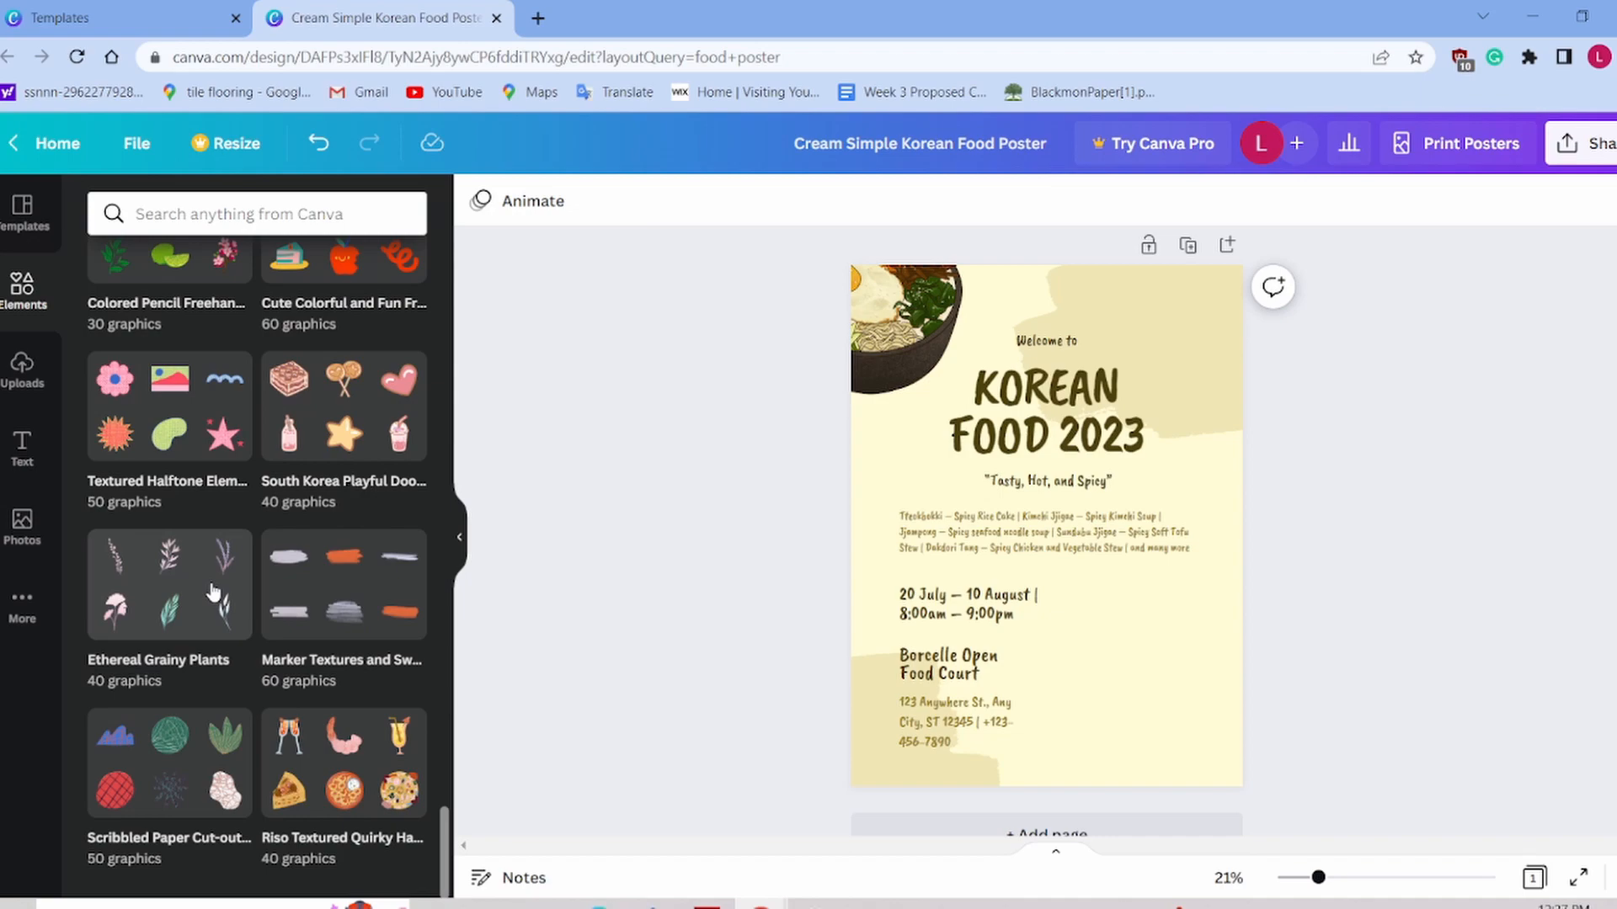
left_click(23, 367)
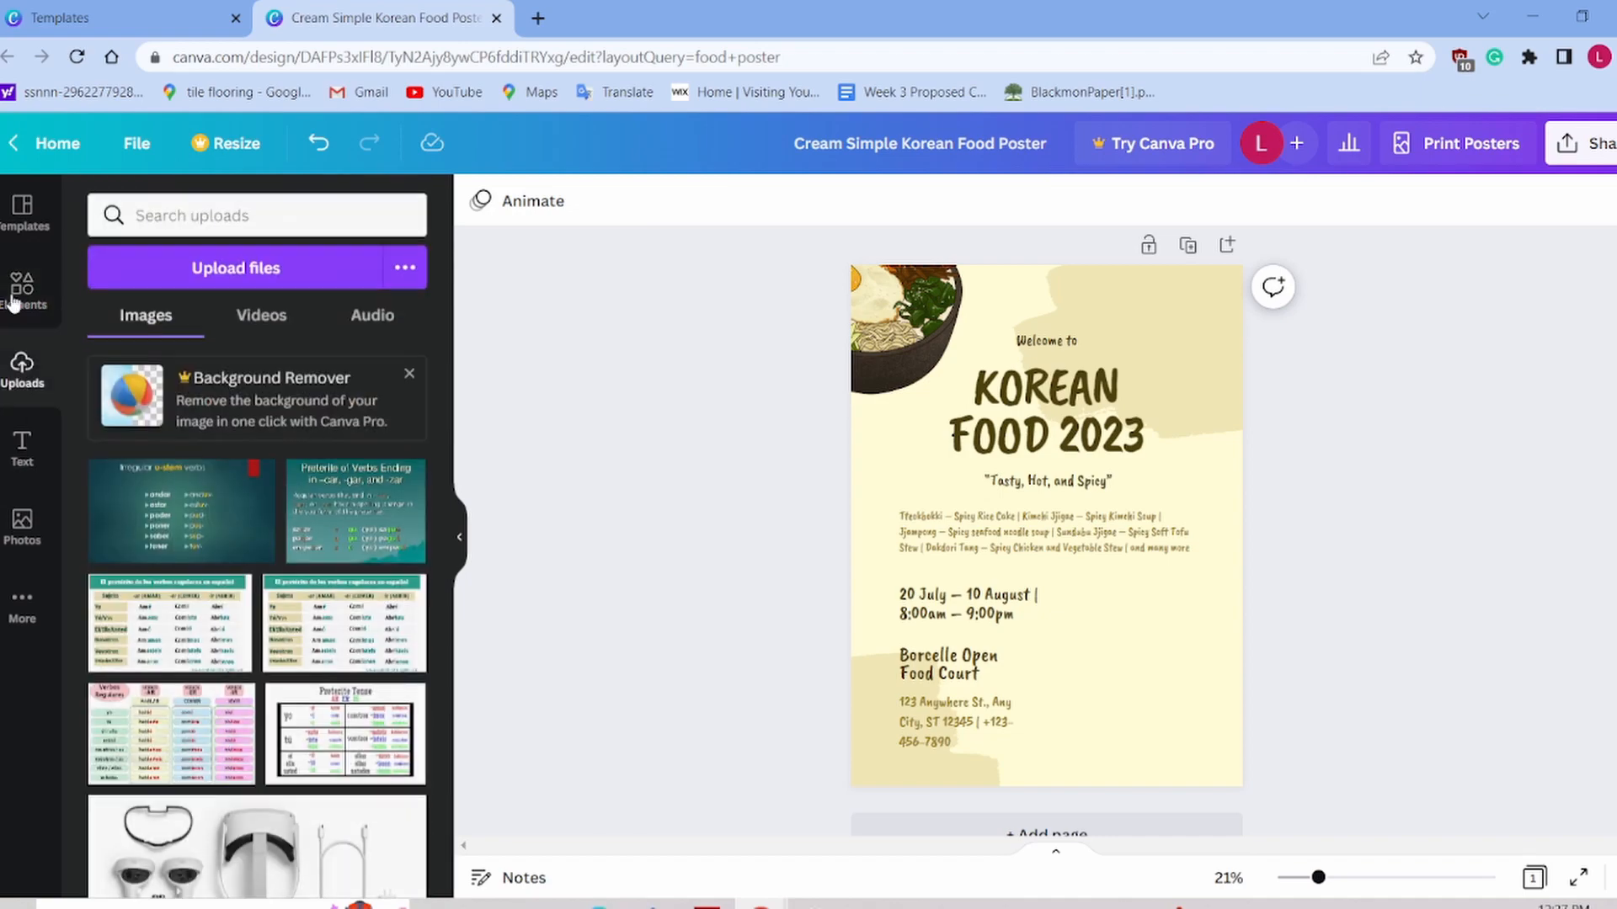
Step: Apply the Sierralane University Rugby Club recruitment template to the poster
left_click(28, 206)
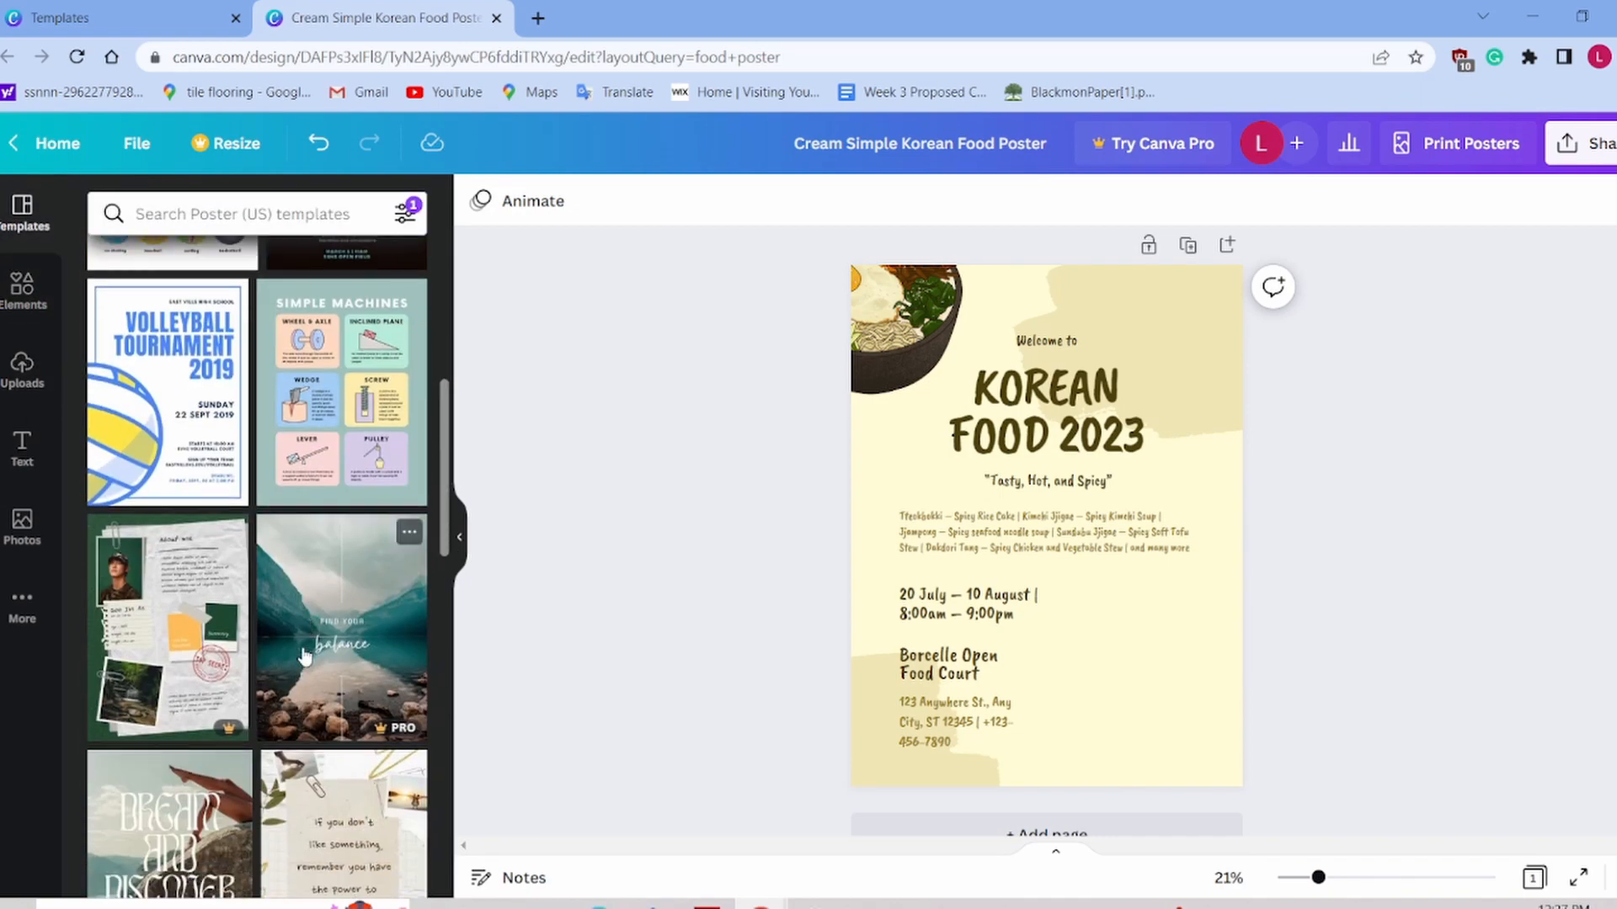
scroll("down", 3)
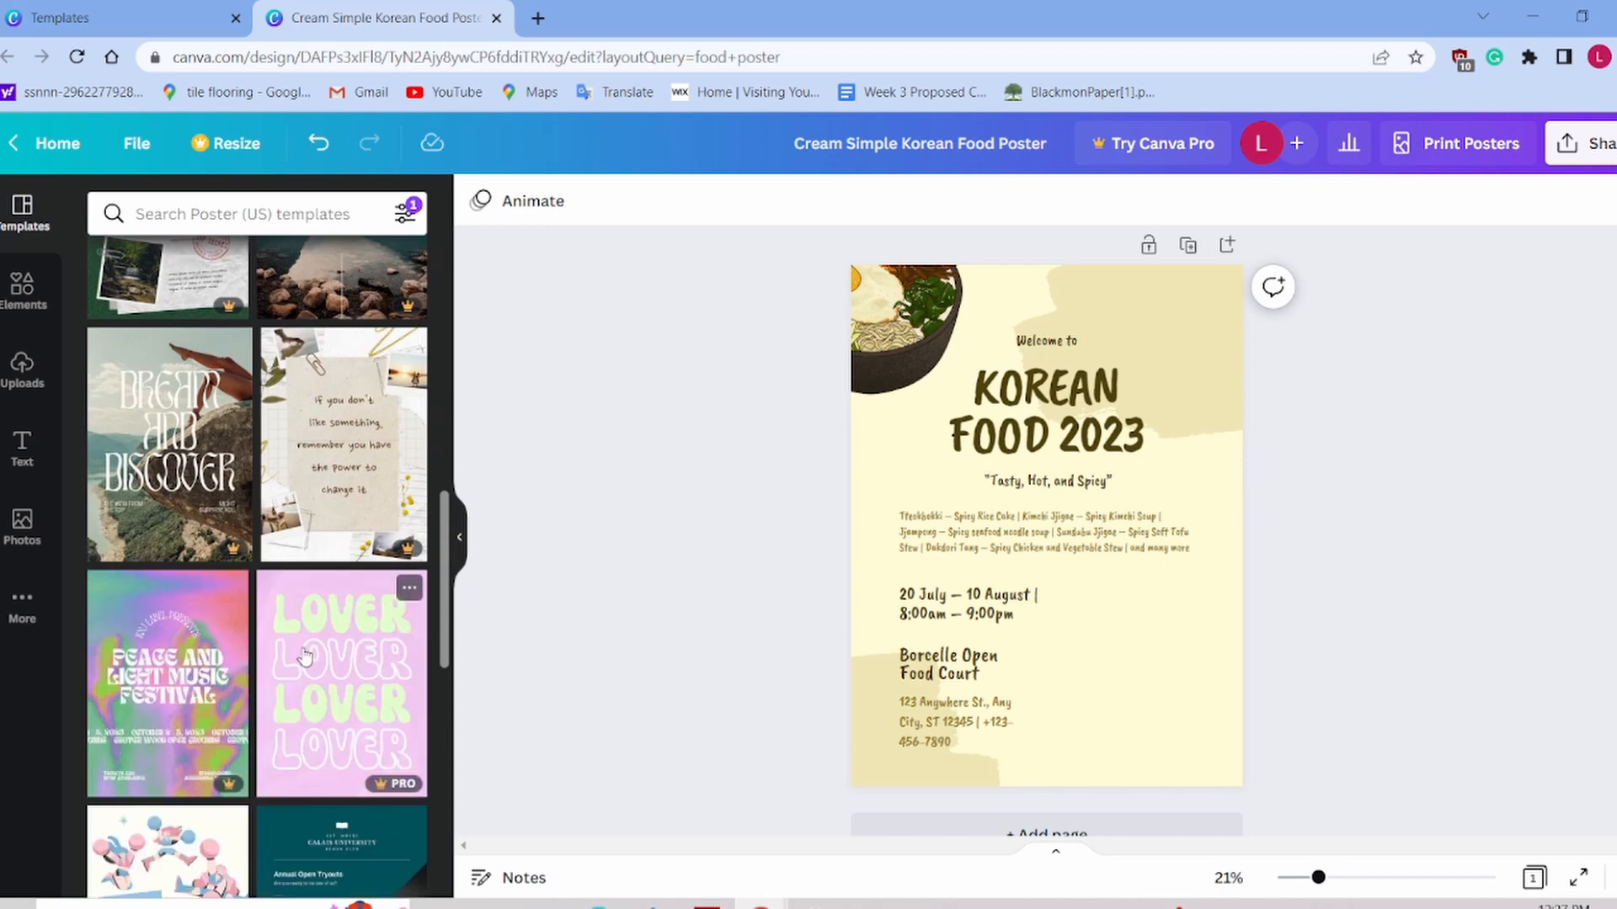
scroll("down", 3)
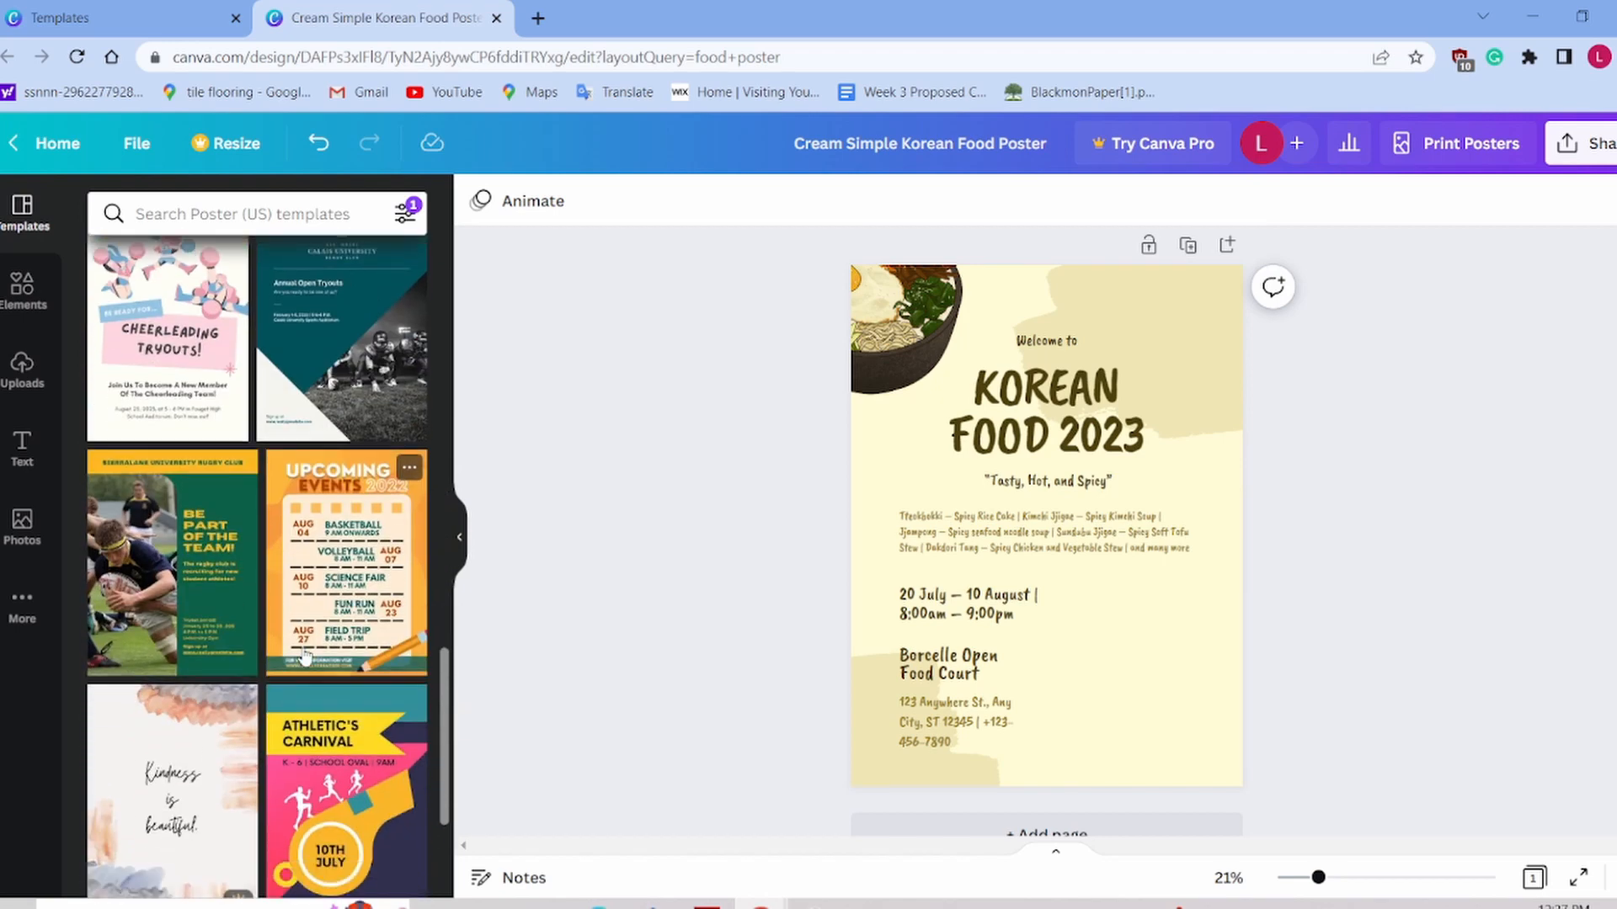
left_click(171, 561)
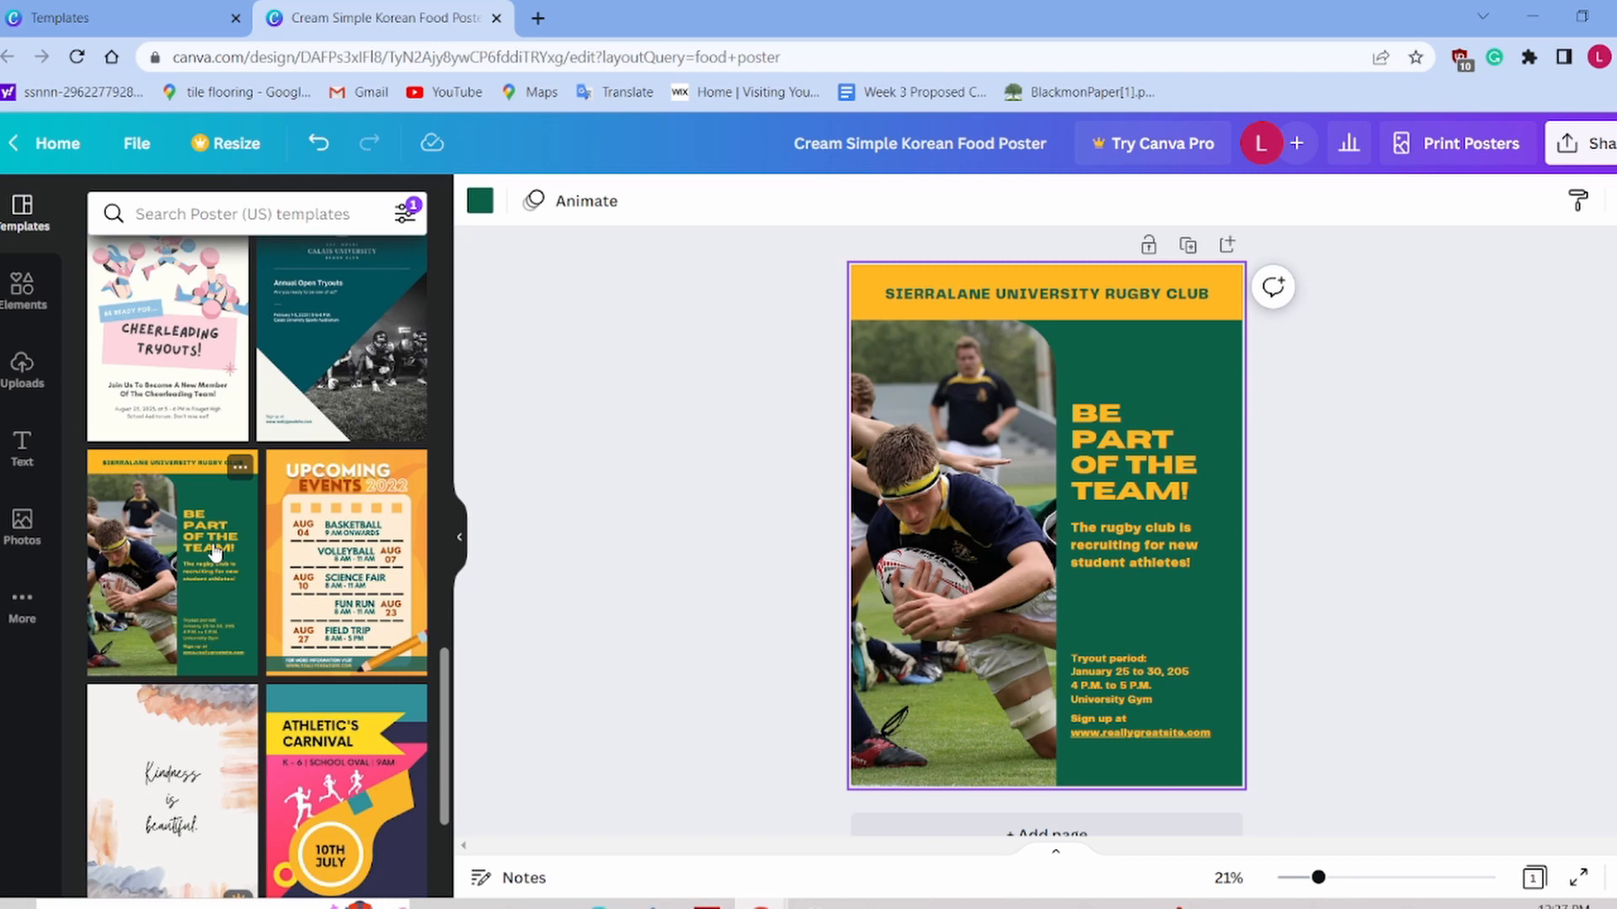
mouse_move(314, 496)
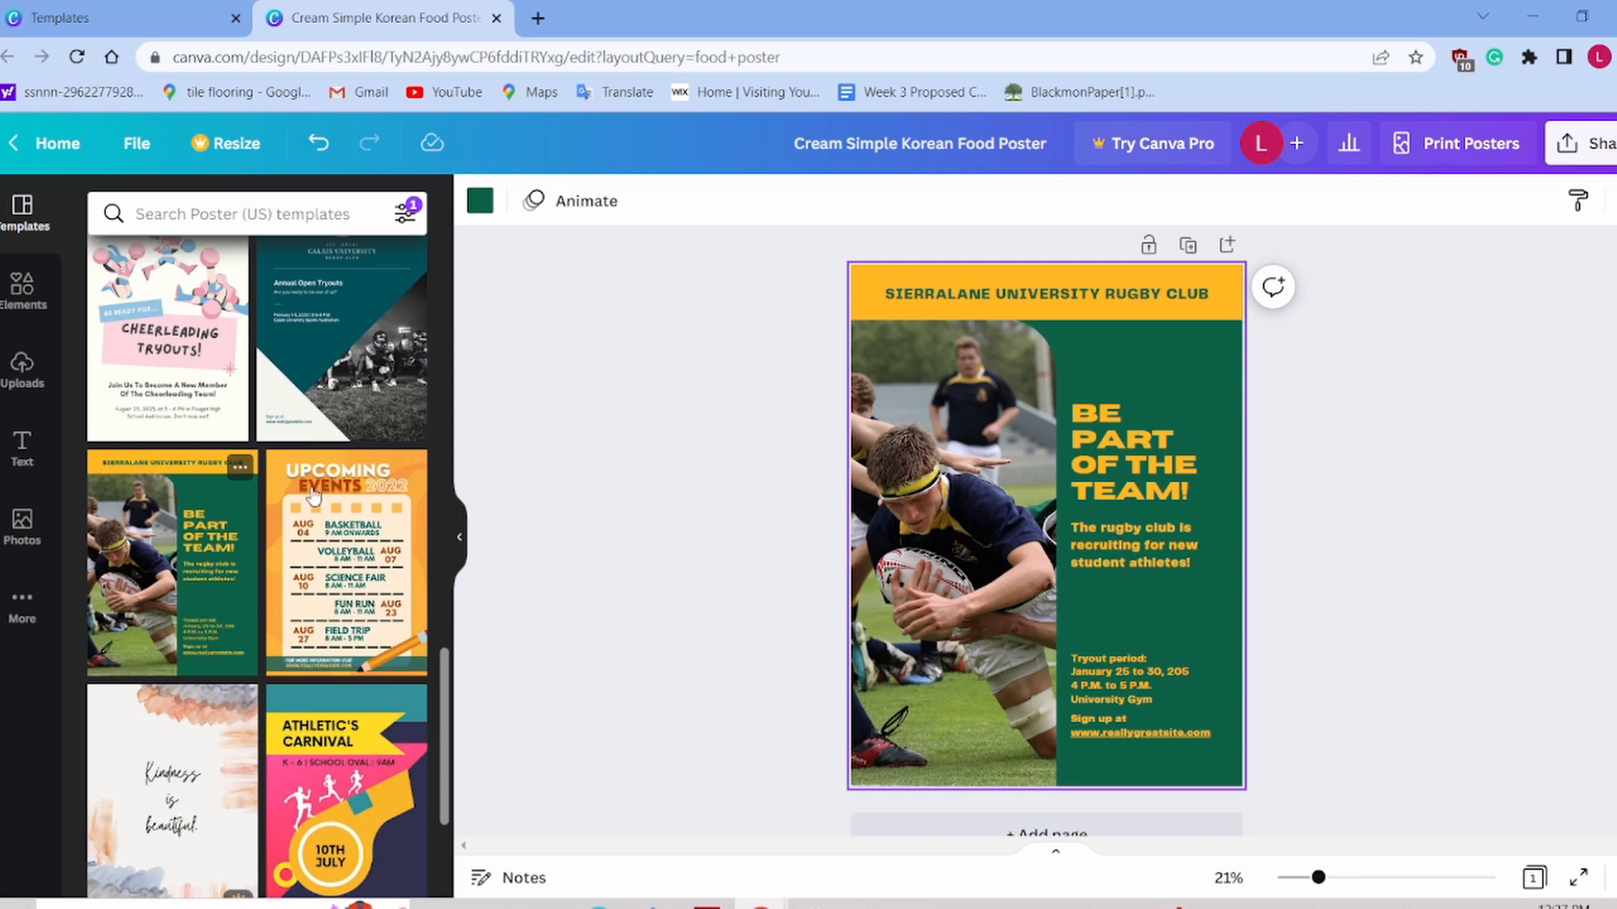
Step: Bring up the JPG download settings from the File menu
left_click(137, 144)
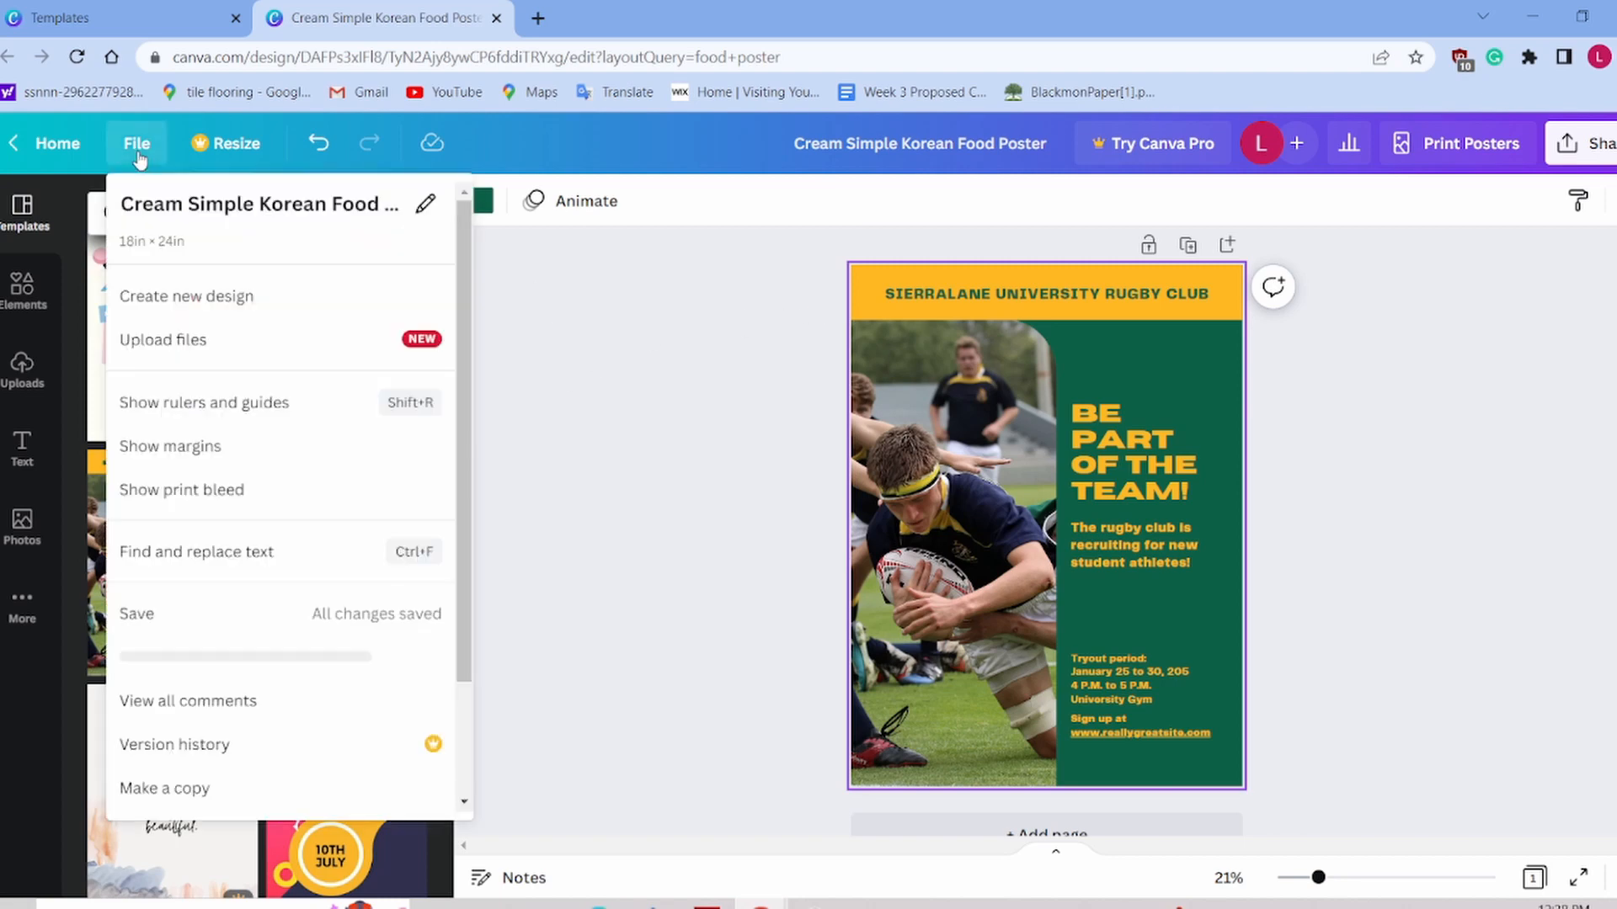
scroll("down", 3)
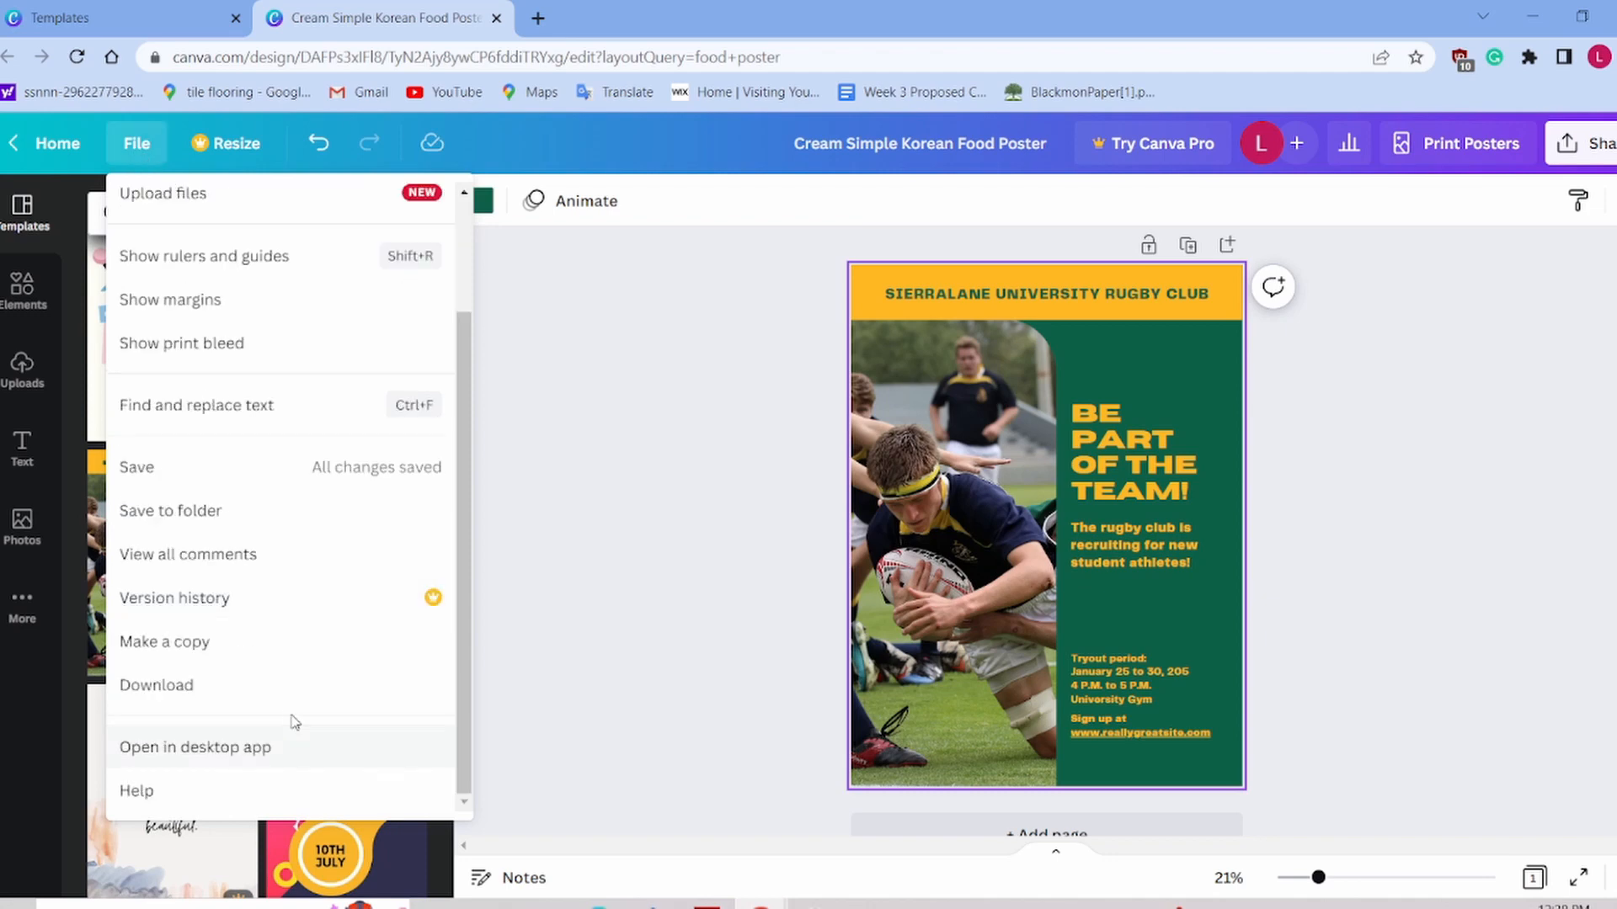
left_click(156, 684)
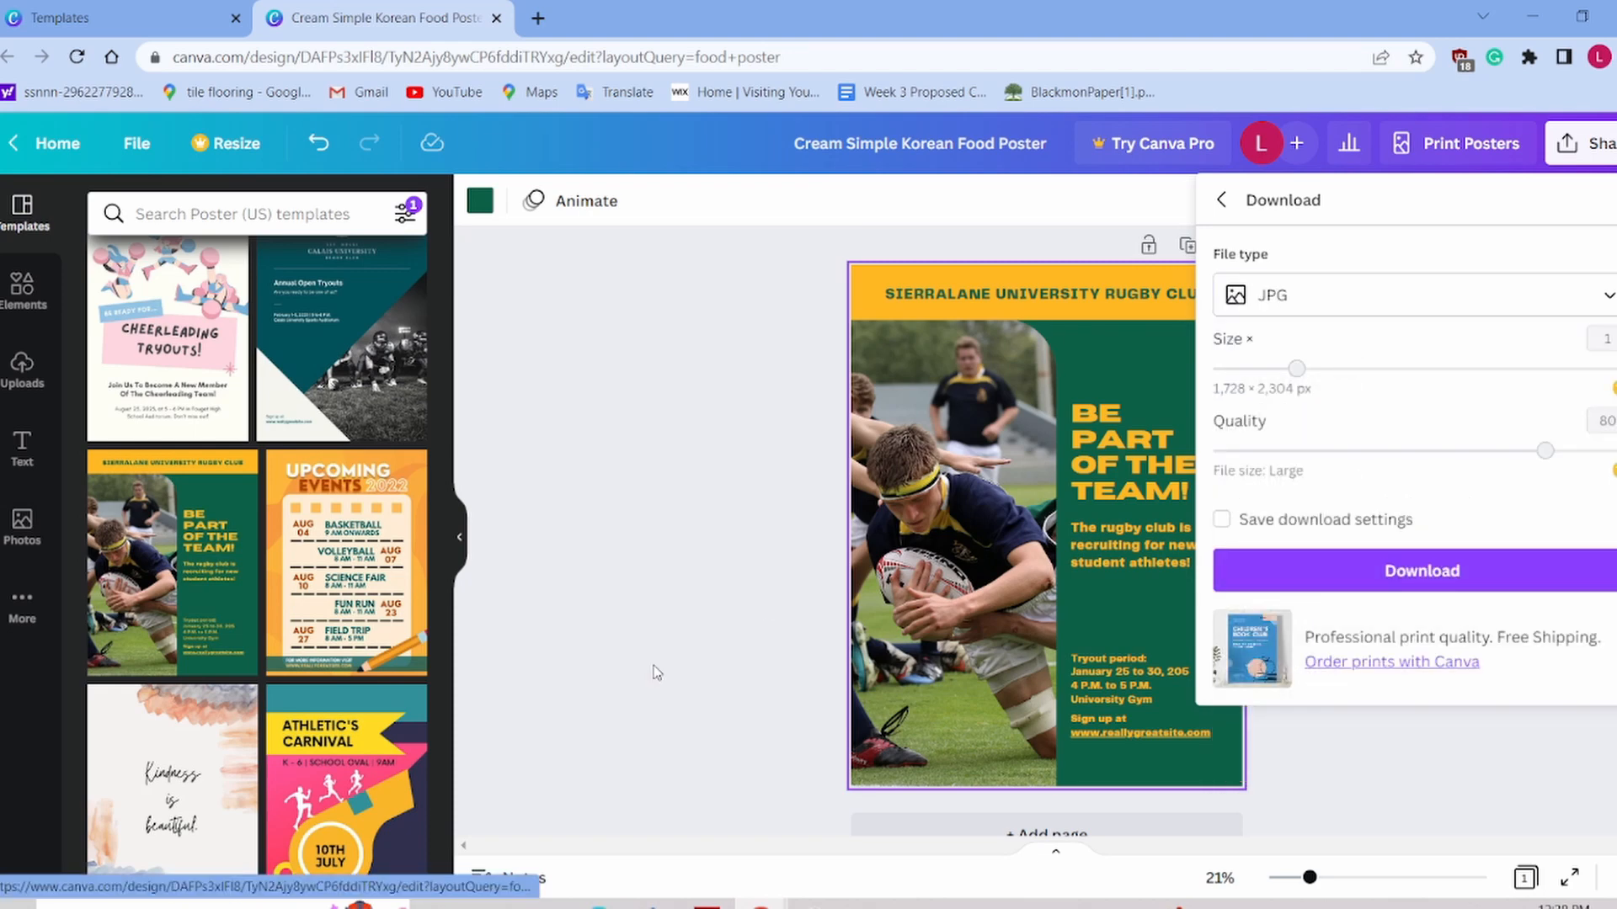
mouse_move(817, 605)
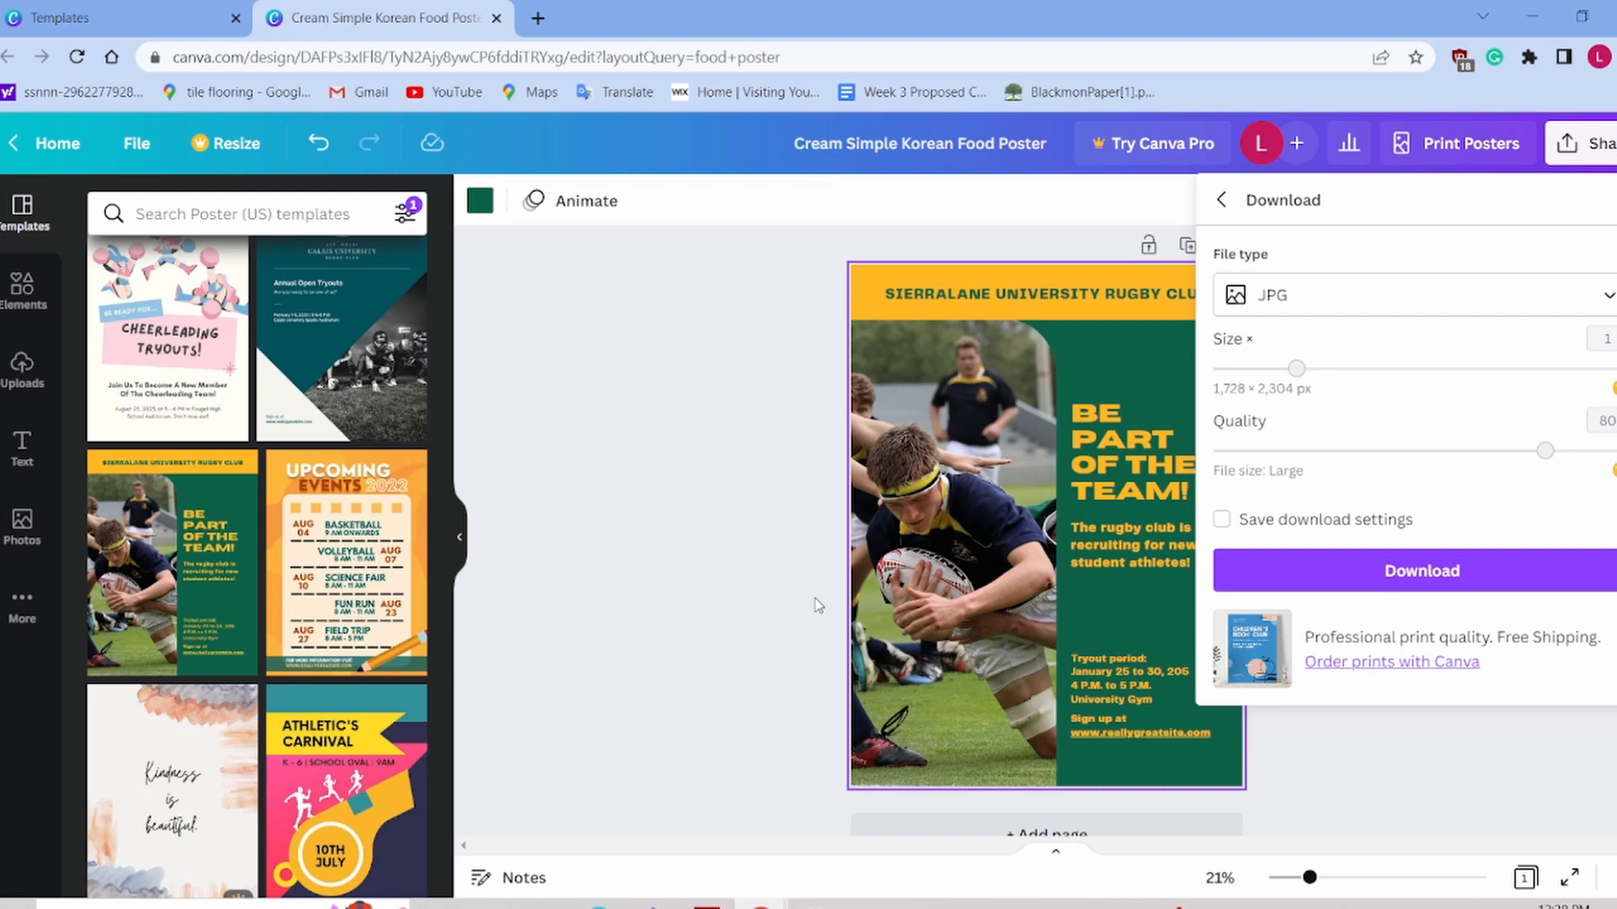
mouse_move(1121, 260)
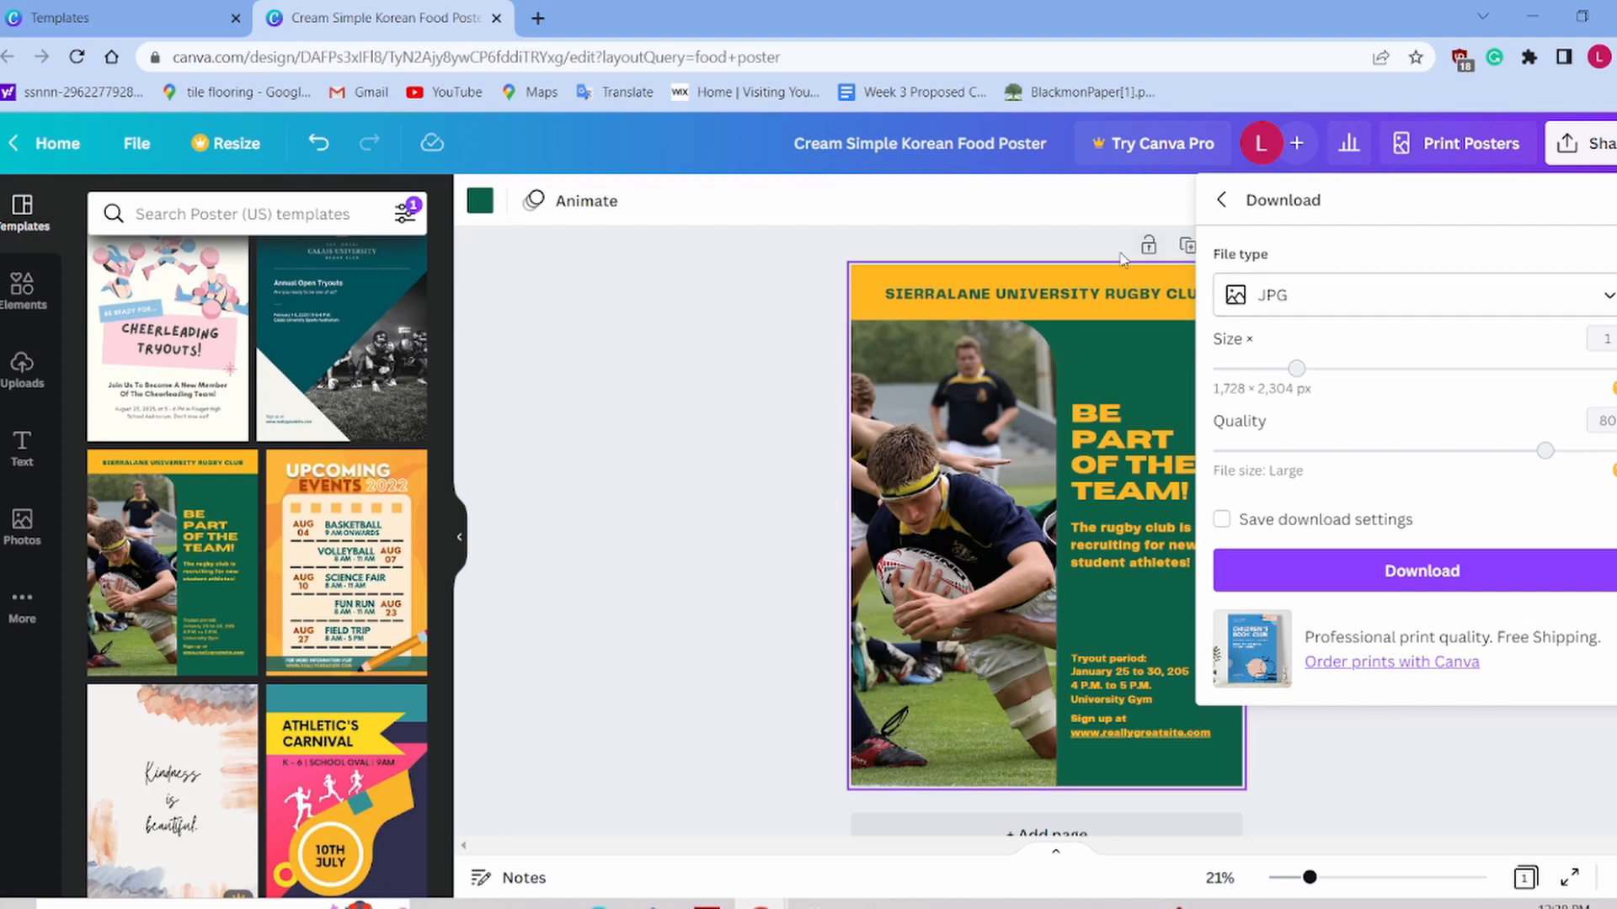
Step: Close the download settings by clicking the empty canvas
left_click(668, 580)
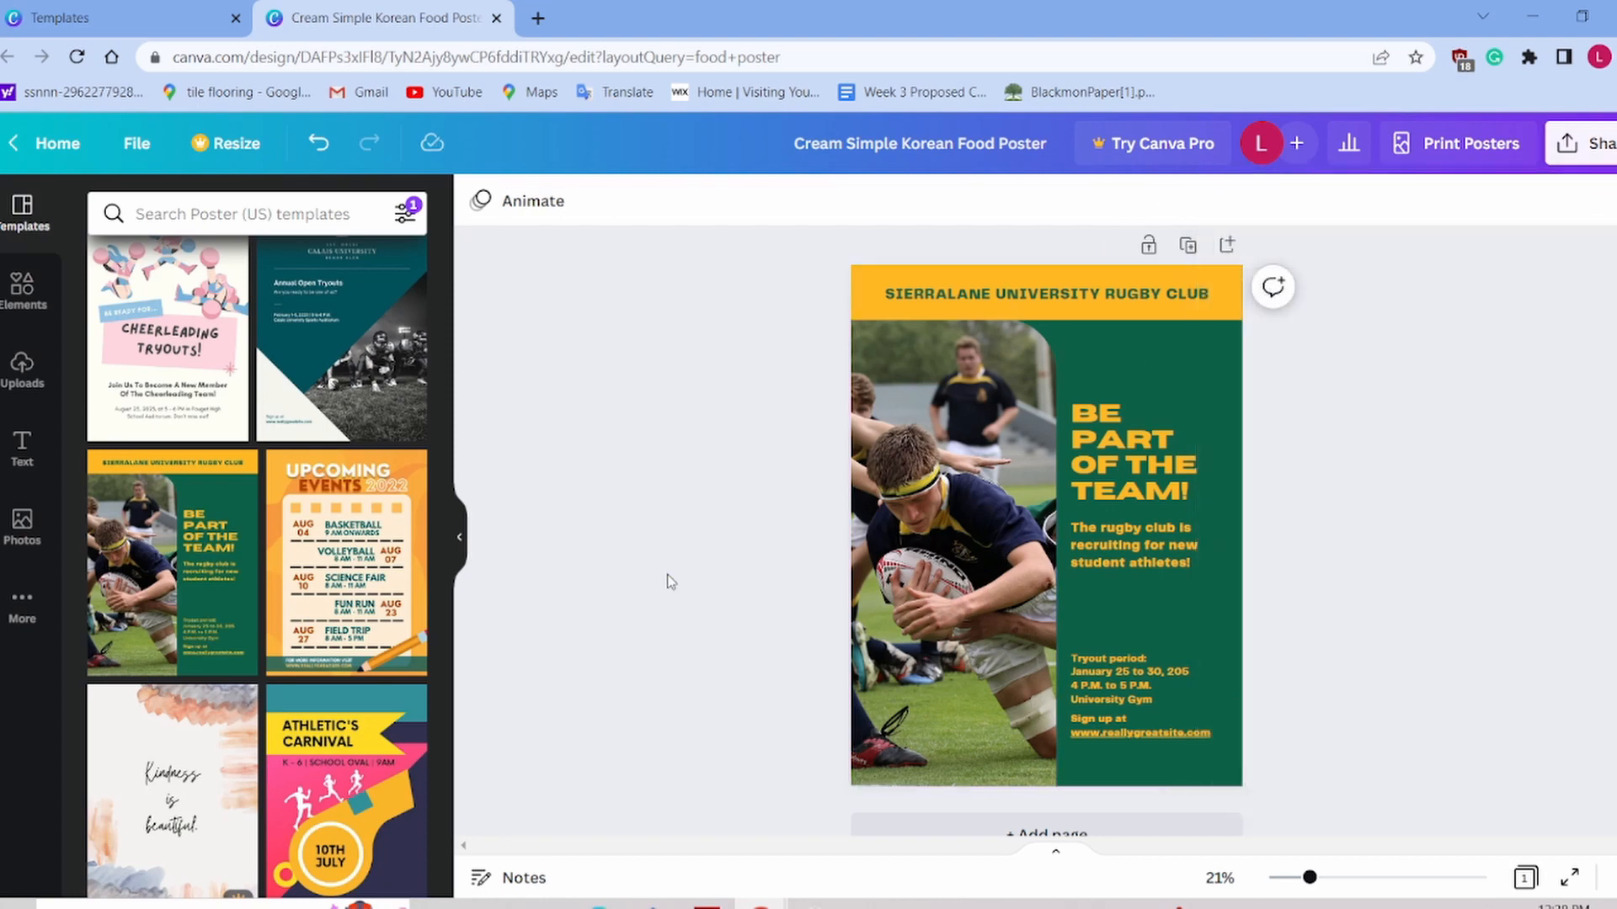